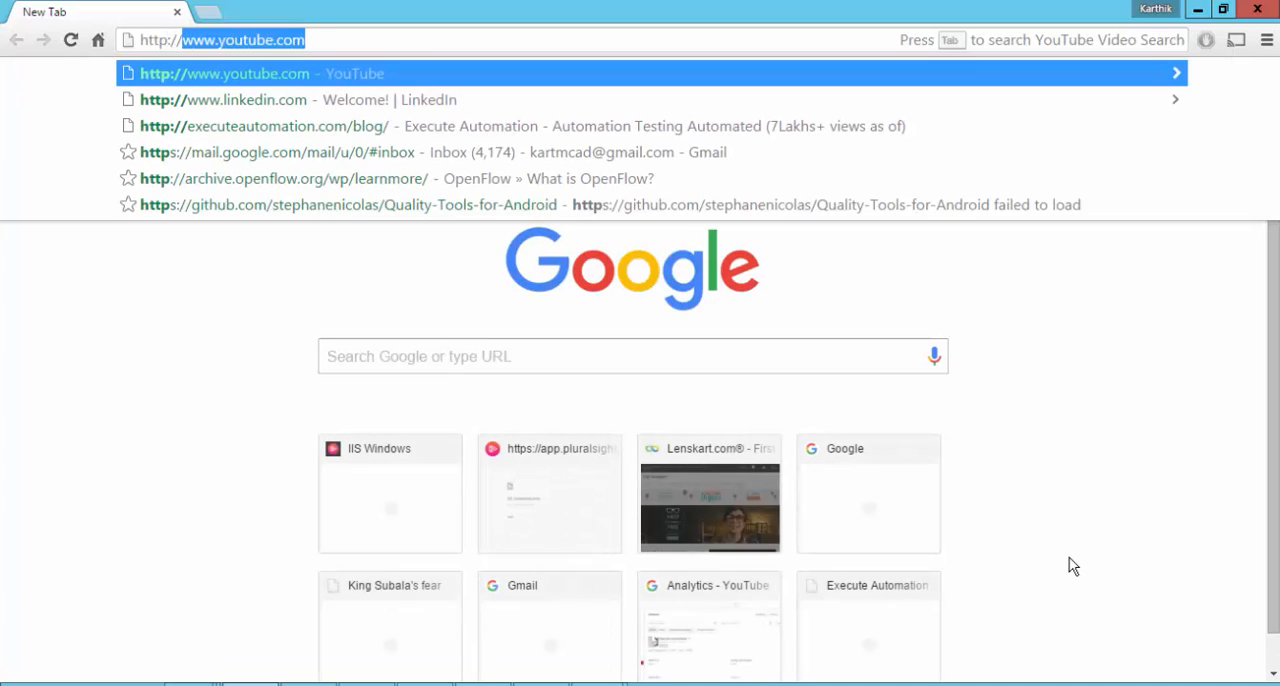
# - Load server:8080/tfs and sign out from the user name menu
pyautogui.write('server:8080/tfs')
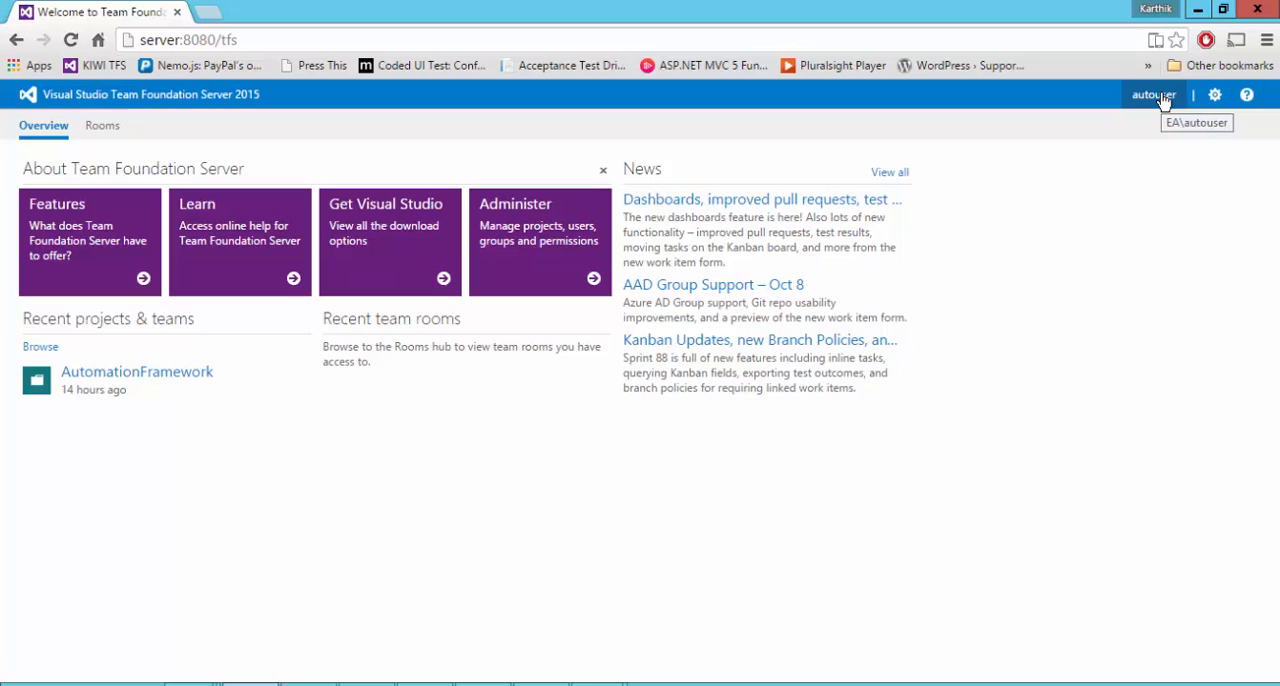
pyautogui.moveTo(1160, 100)
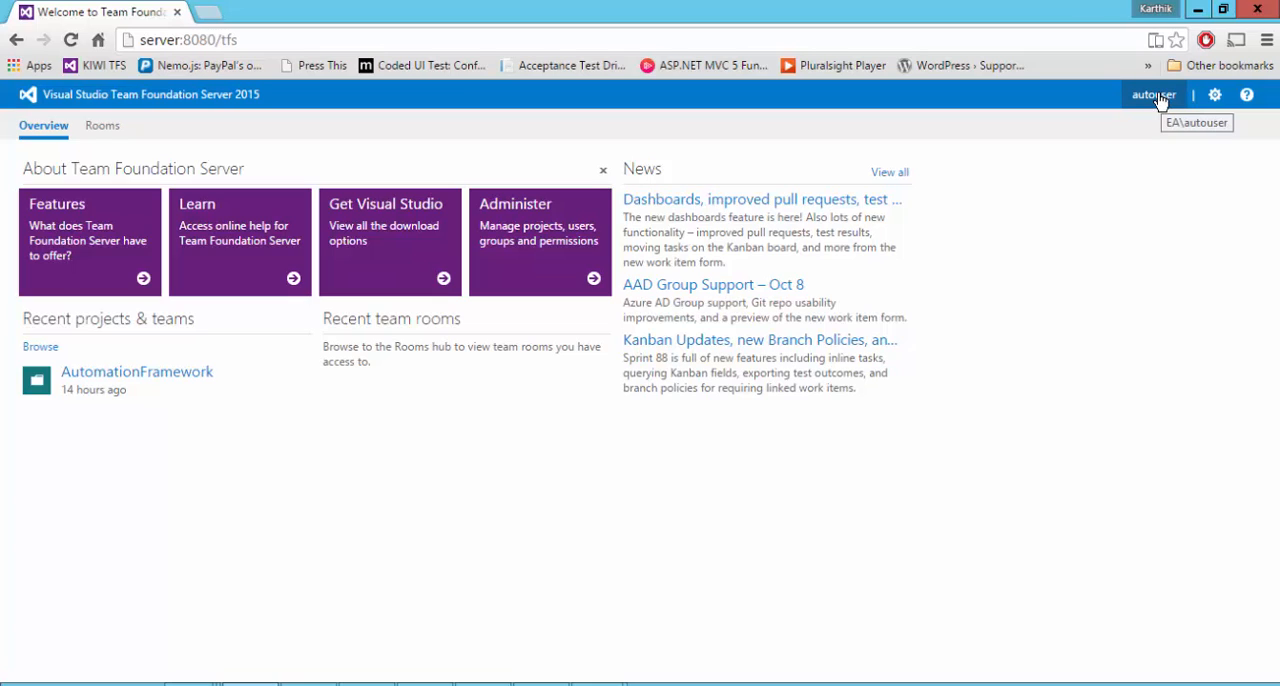
pyautogui.click(1154, 94)
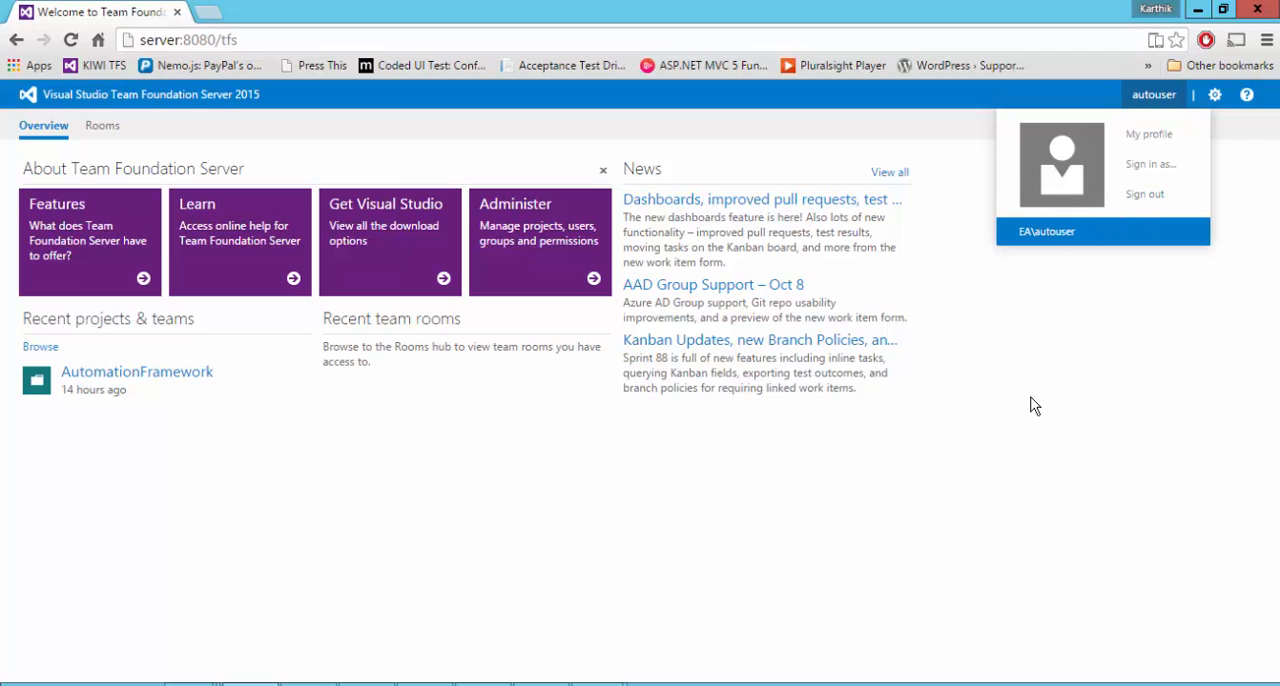
pyautogui.moveTo(137, 371)
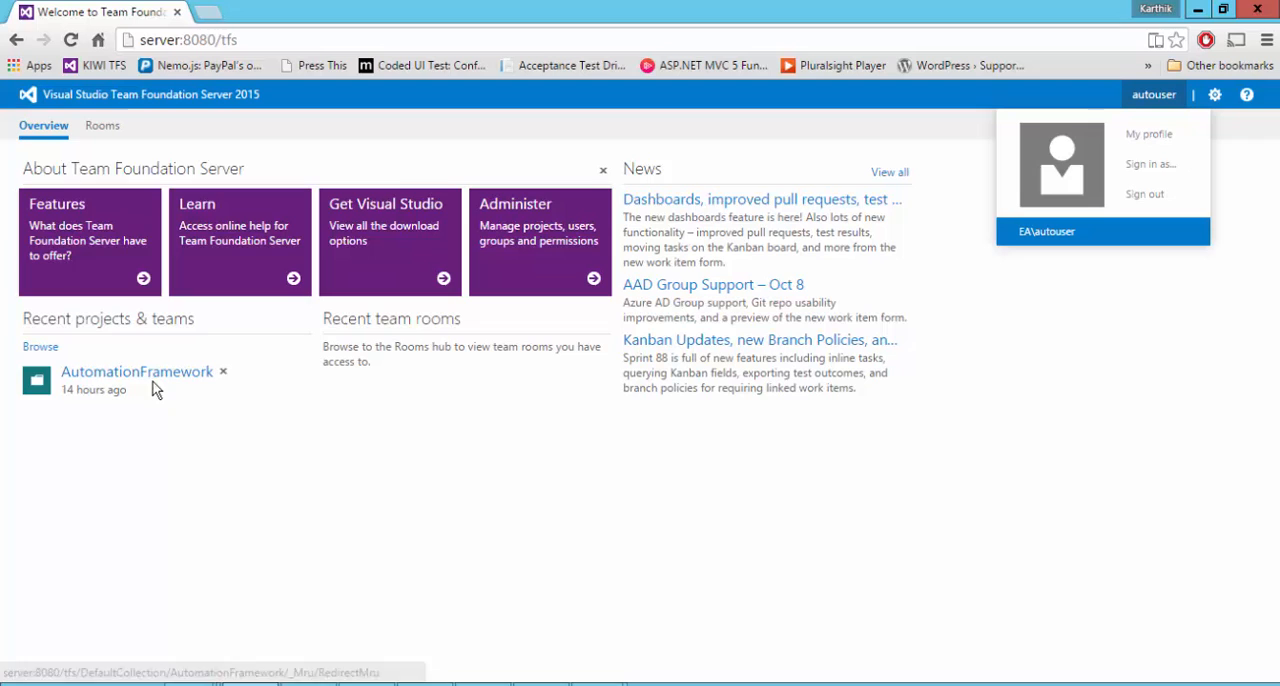
pyautogui.click(1144, 194)
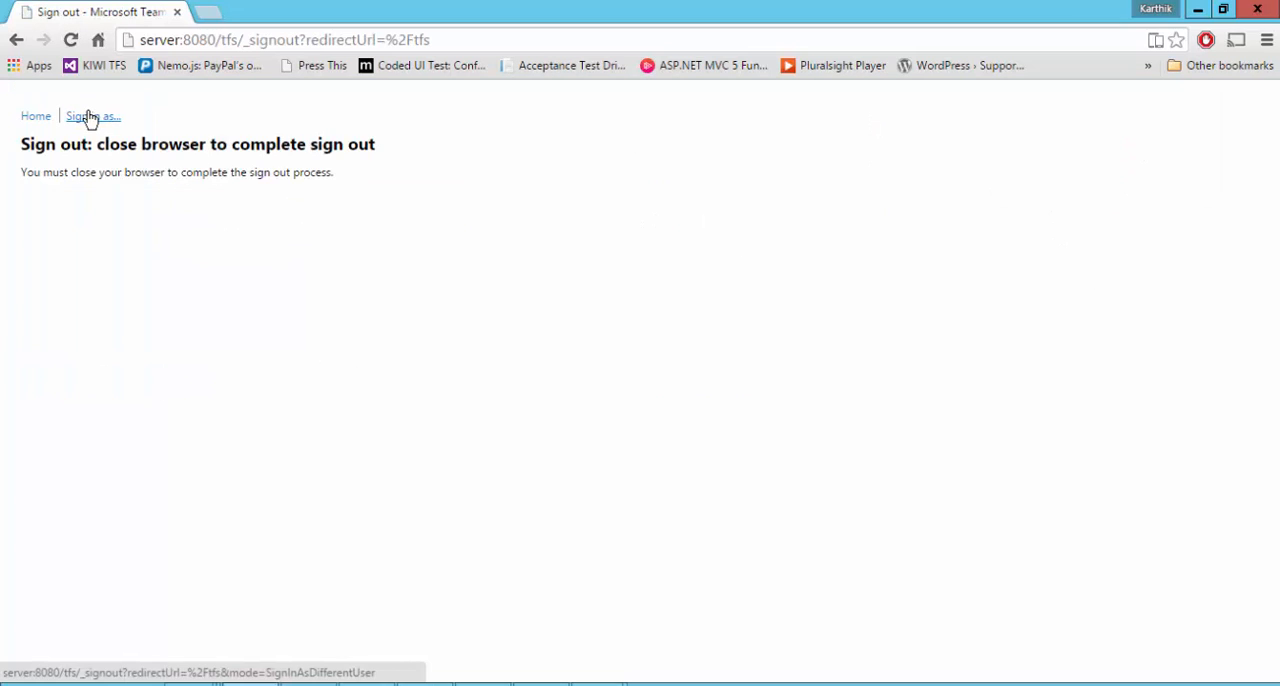
# - Use 'Sign in as...' to log in with the Administrator user name and password
pyautogui.click(93, 116)
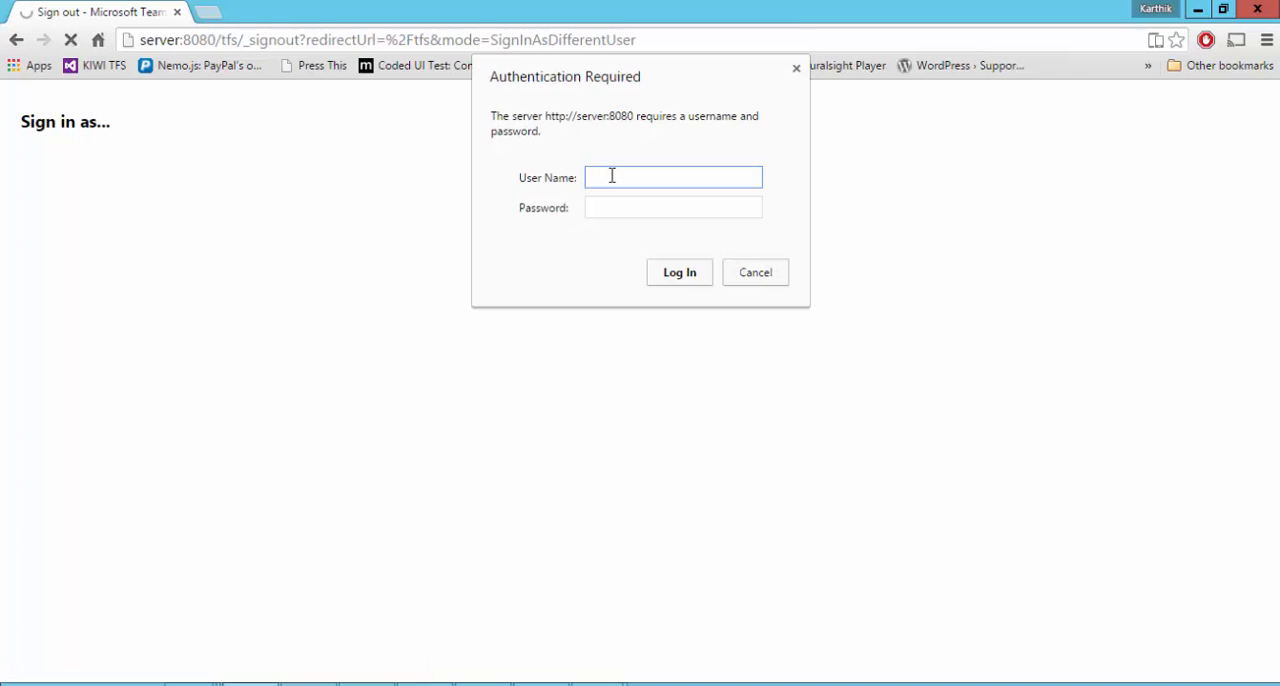
pyautogui.write('Administ')
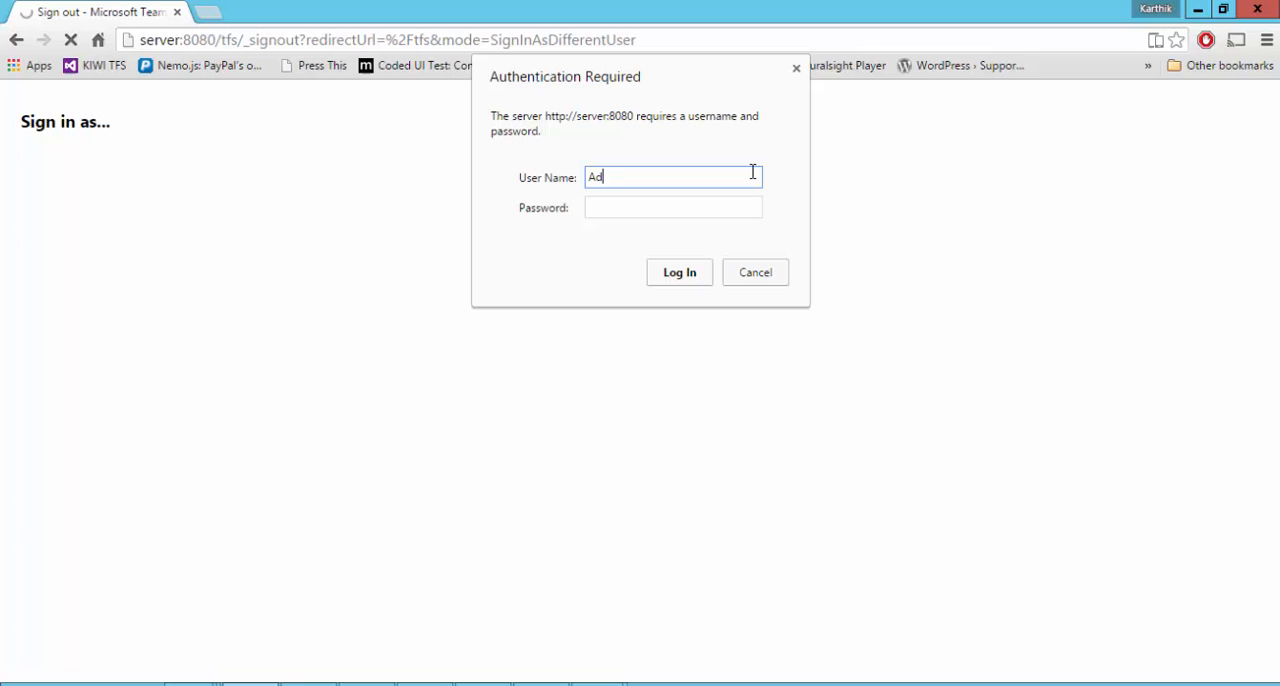
pyautogui.write('mis')
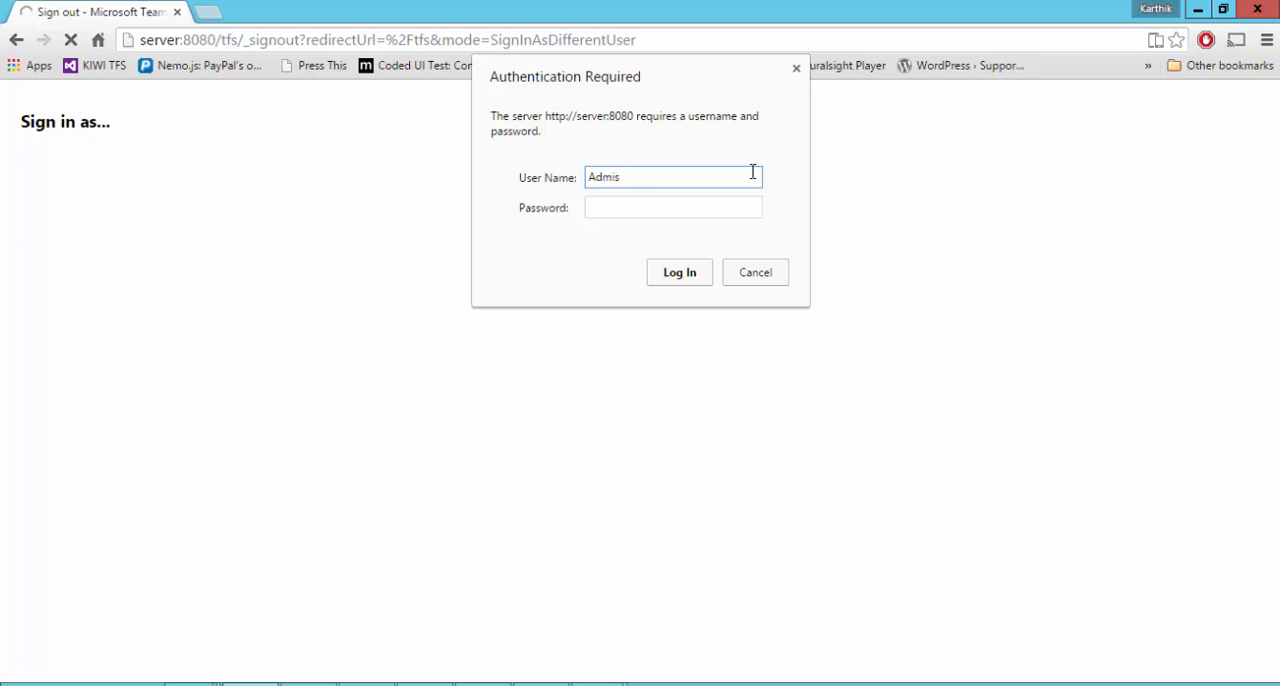
pyautogui.click(679, 272)
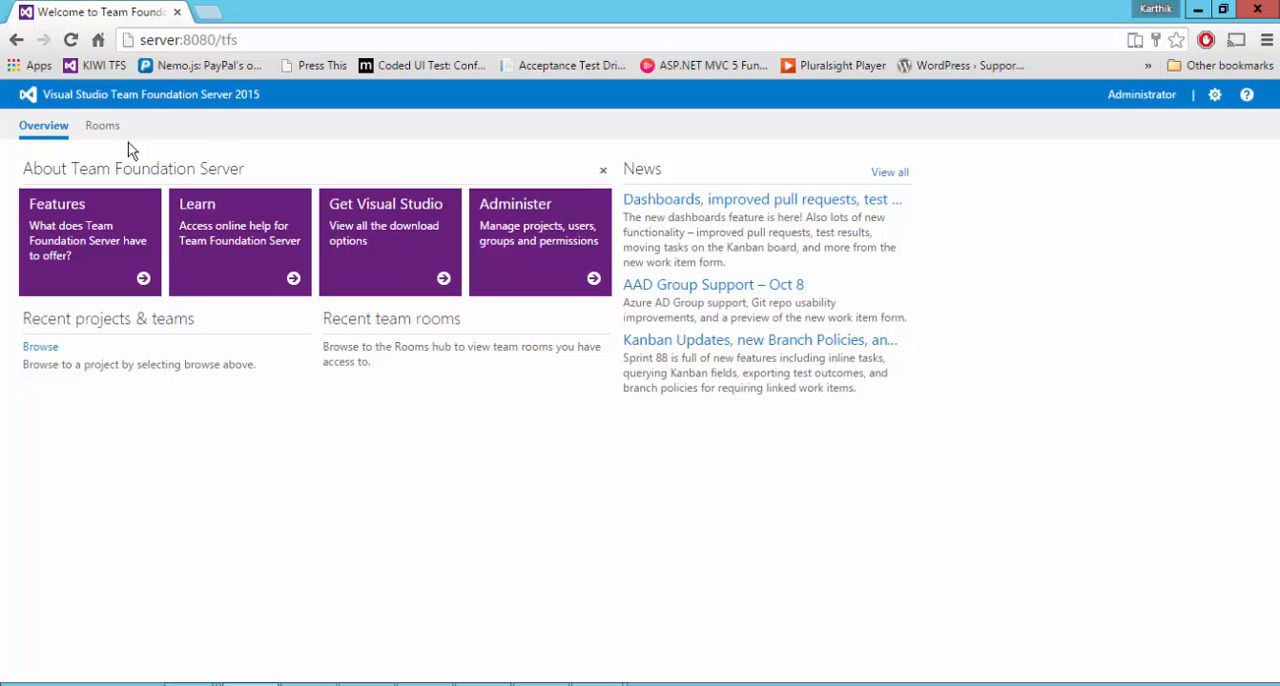
pyautogui.moveTo(184, 98)
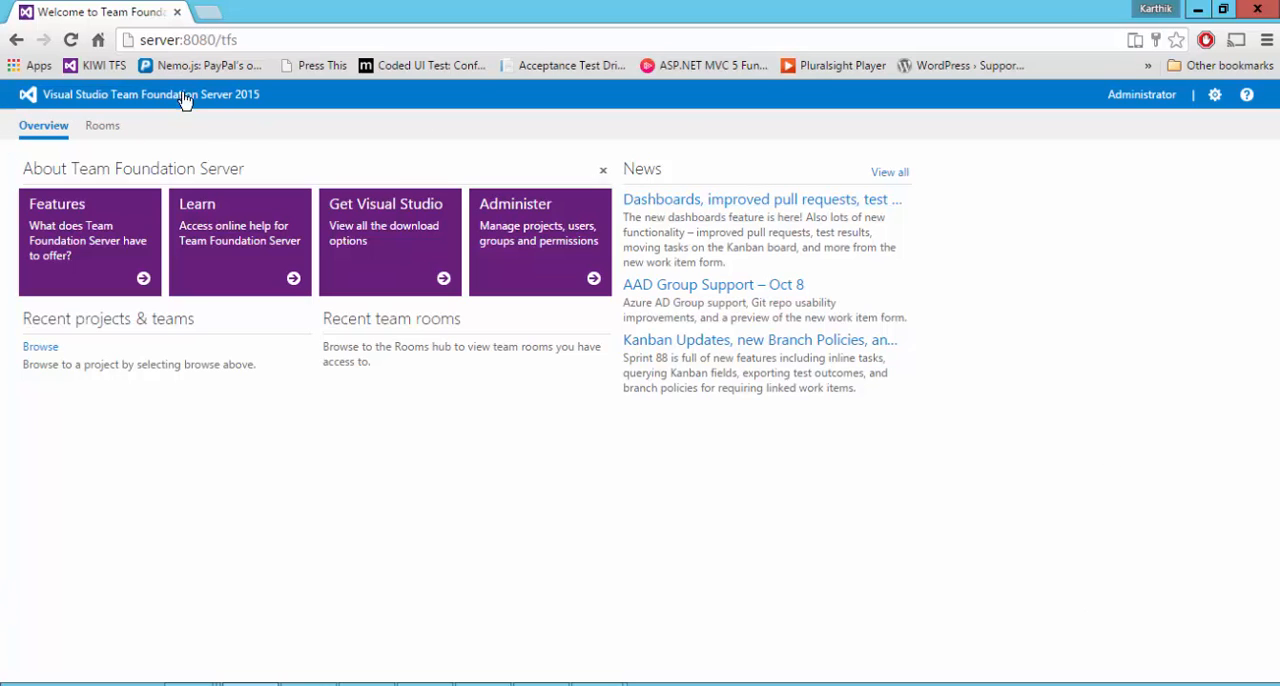
pyautogui.moveTo(293, 343)
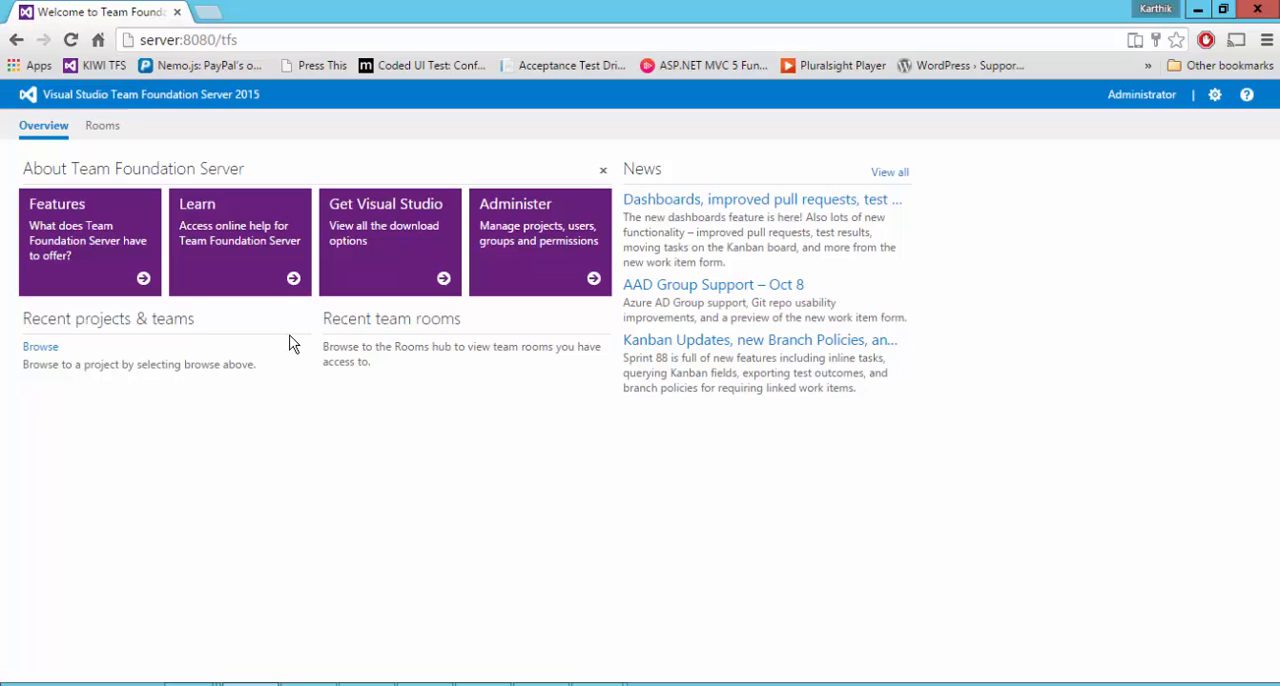
pyautogui.moveTo(278, 357)
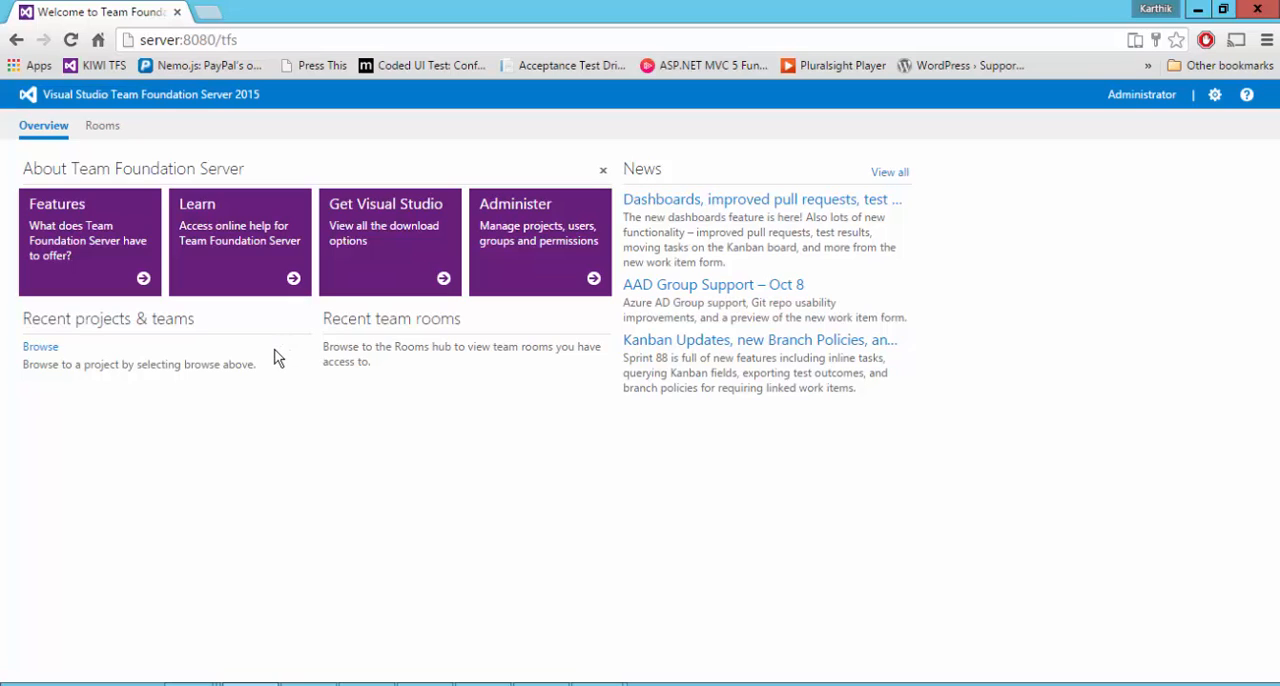
pyautogui.moveTo(57, 376)
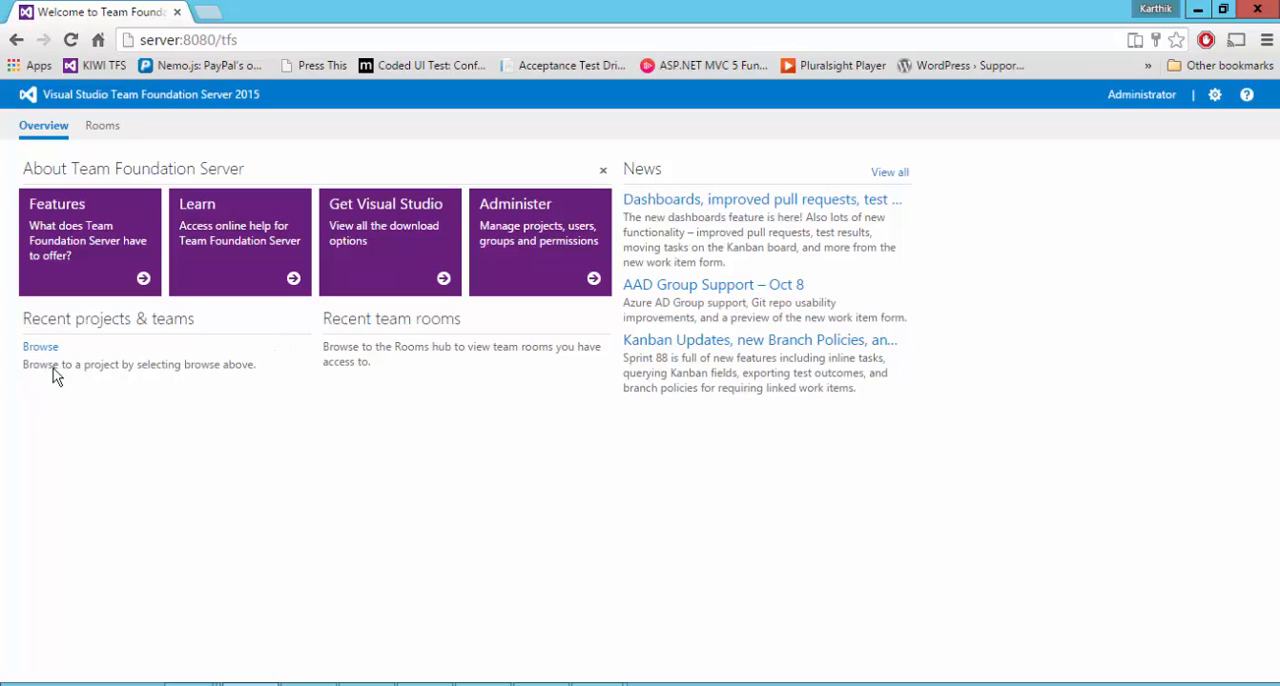
pyautogui.moveTo(48, 364)
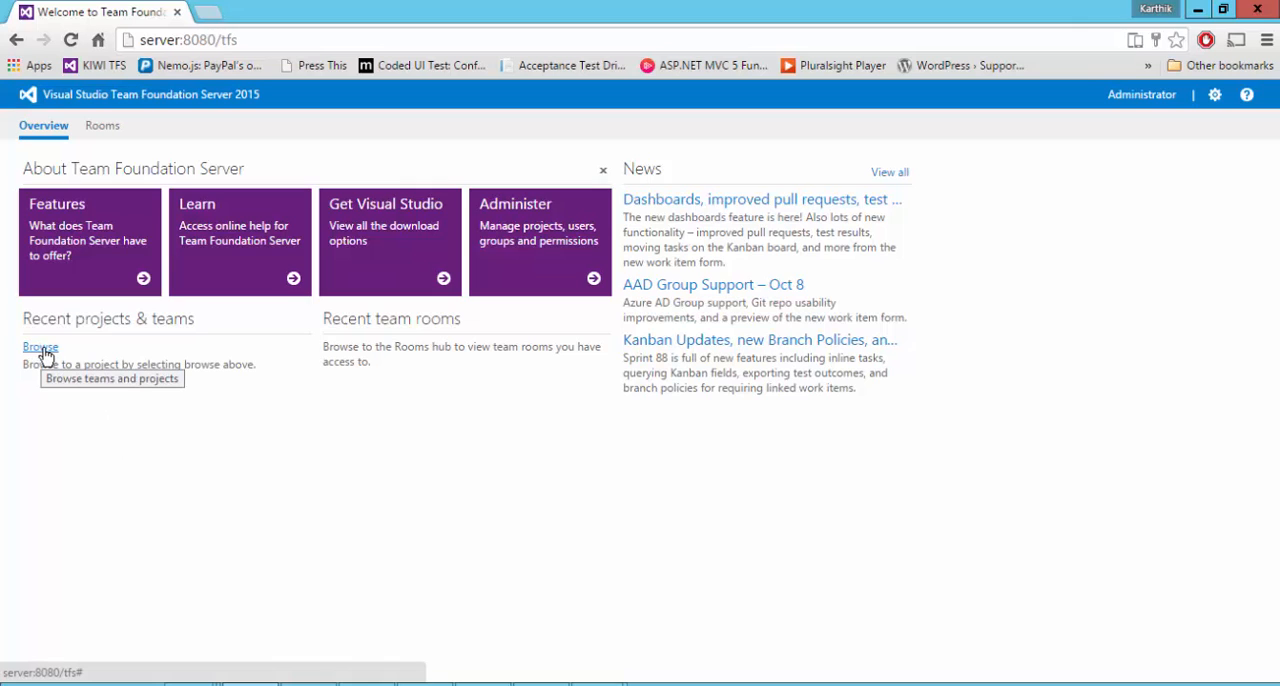
# - Browse the server and navigate to EmployeeProject in DefaultCollection
pyautogui.click(40, 346)
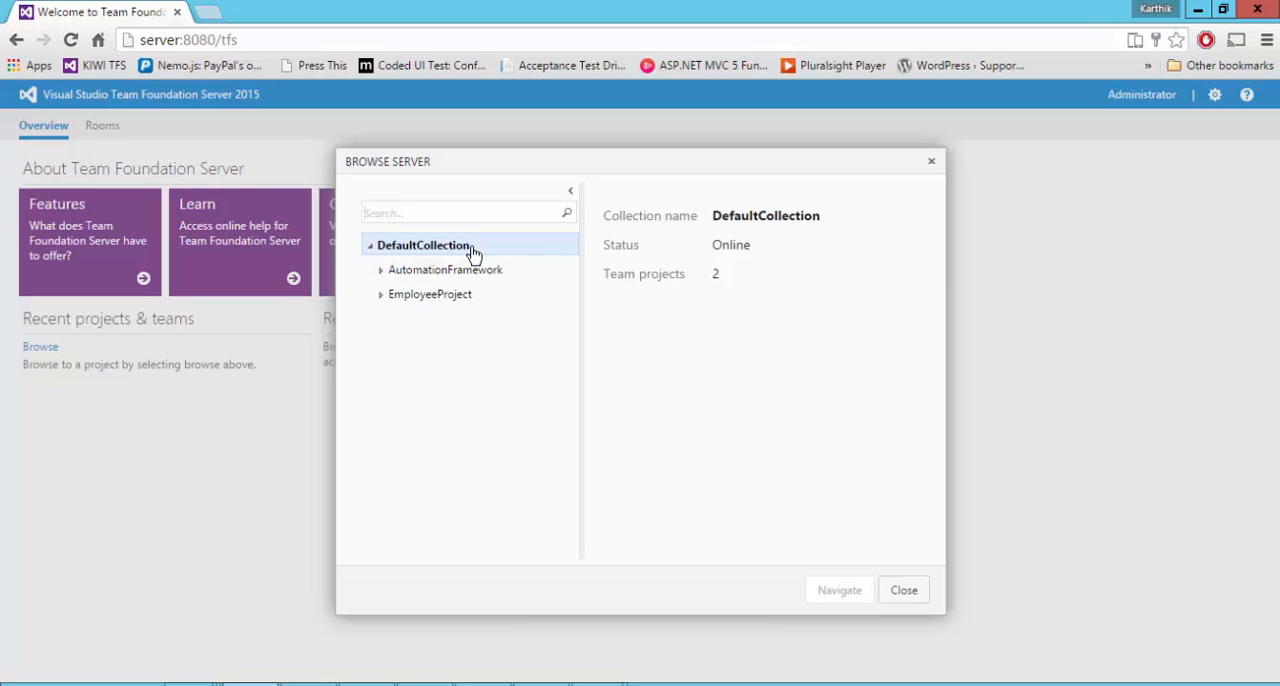
pyautogui.moveTo(430, 269)
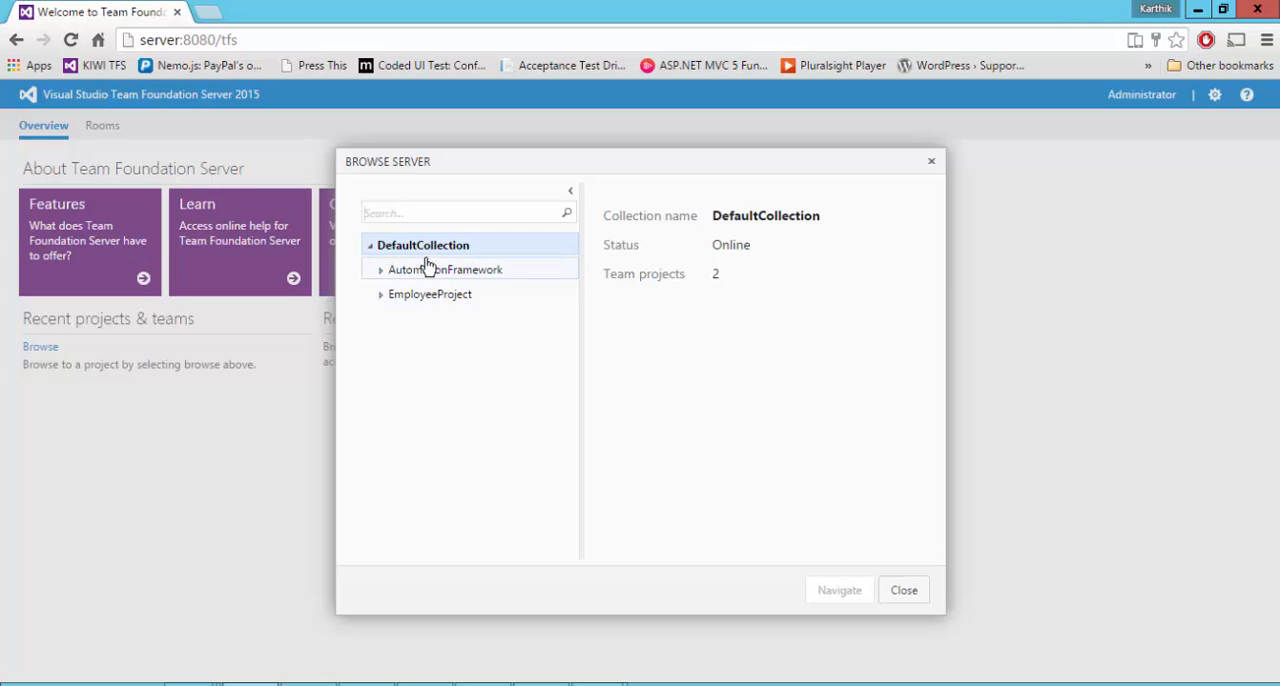
pyautogui.moveTo(460, 265)
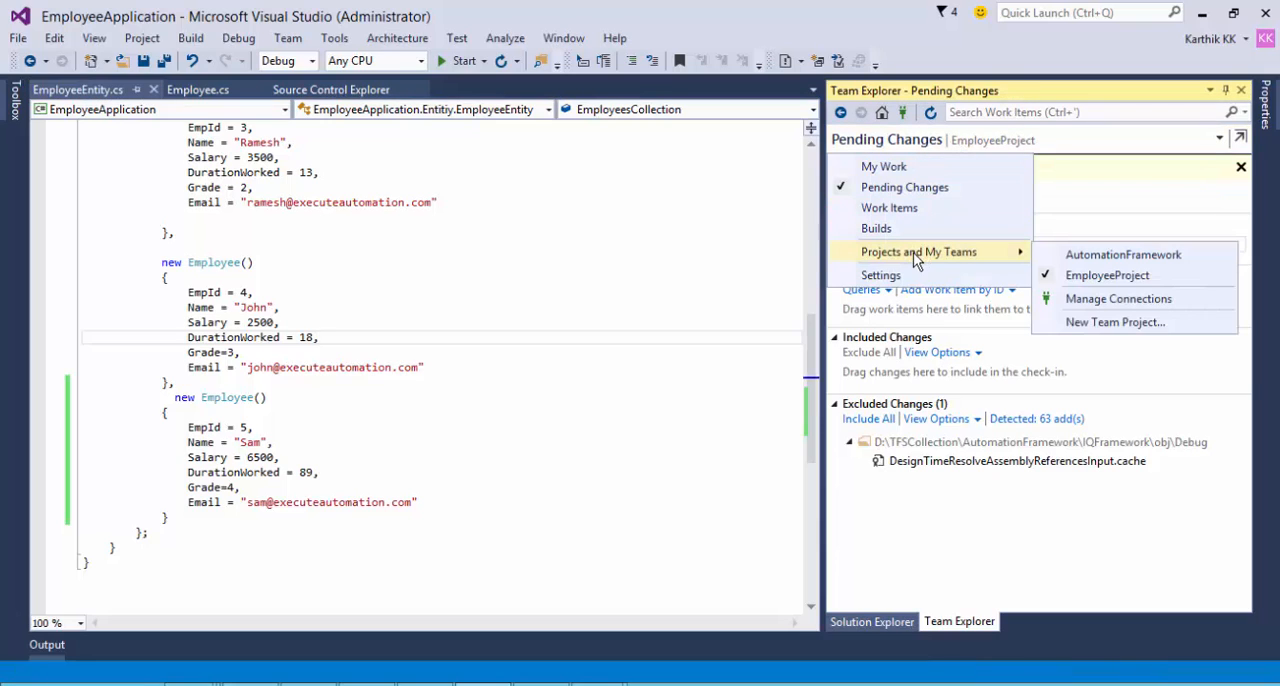
pyautogui.moveTo(1122, 254)
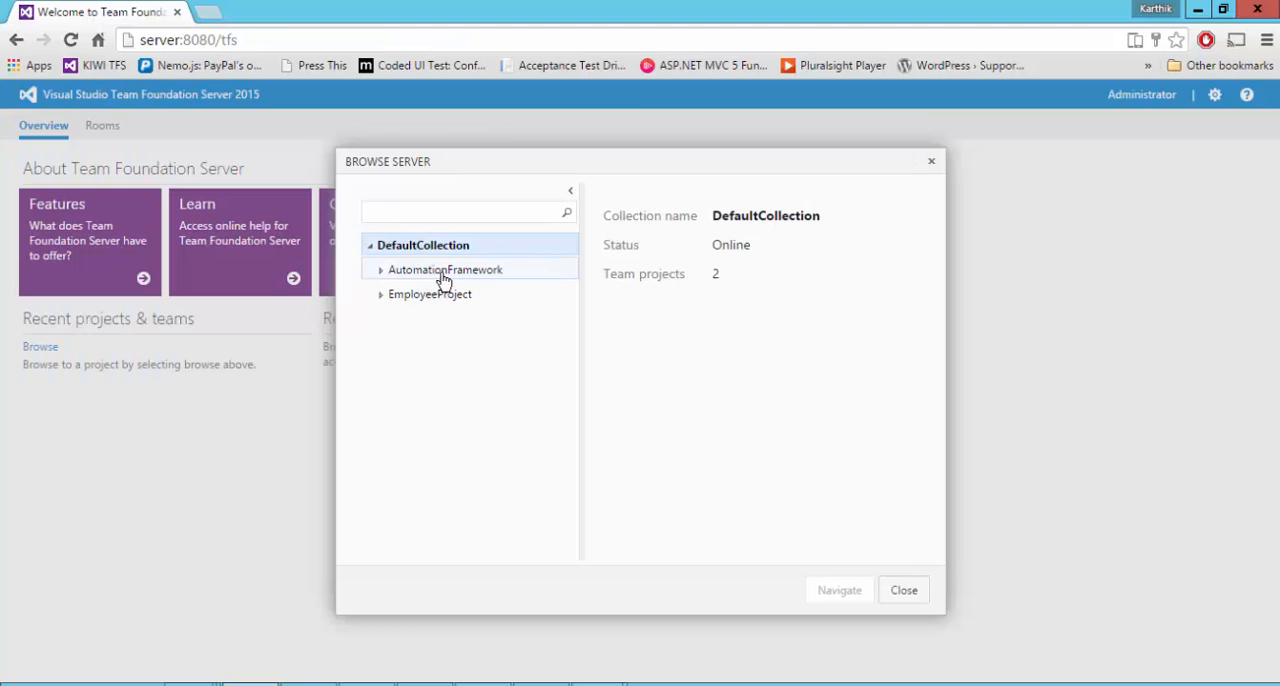
pyautogui.click(430, 293)
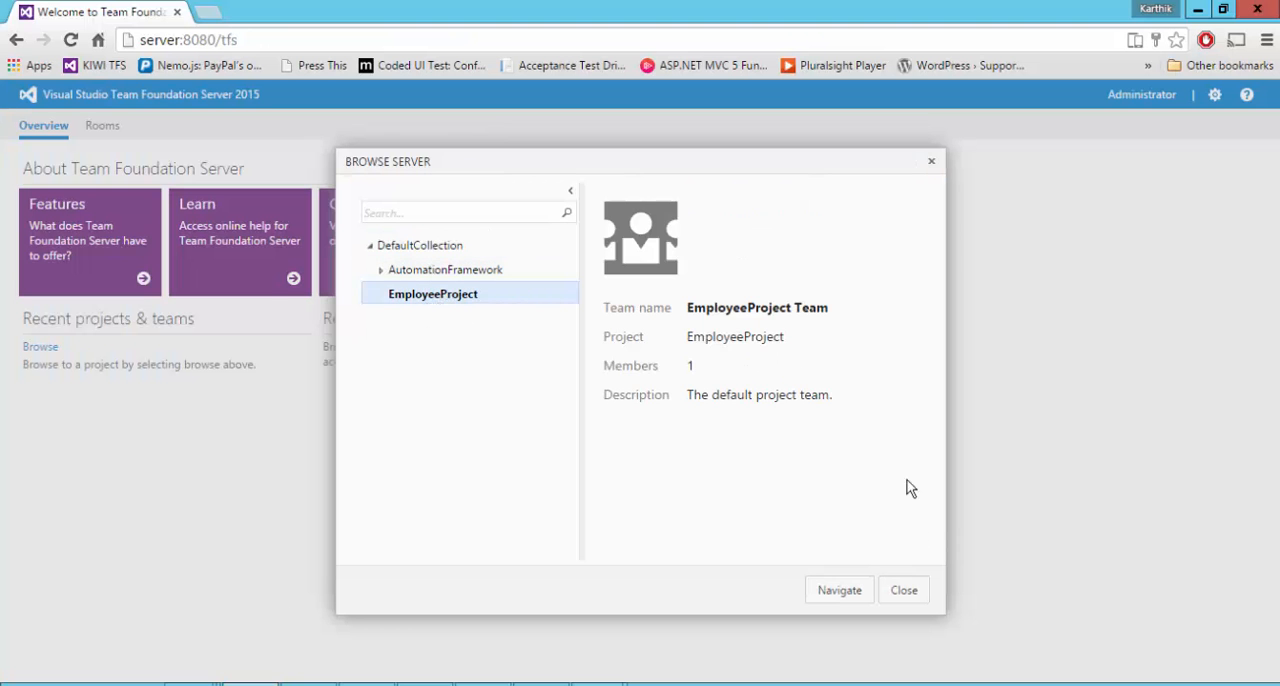
pyautogui.click(839, 590)
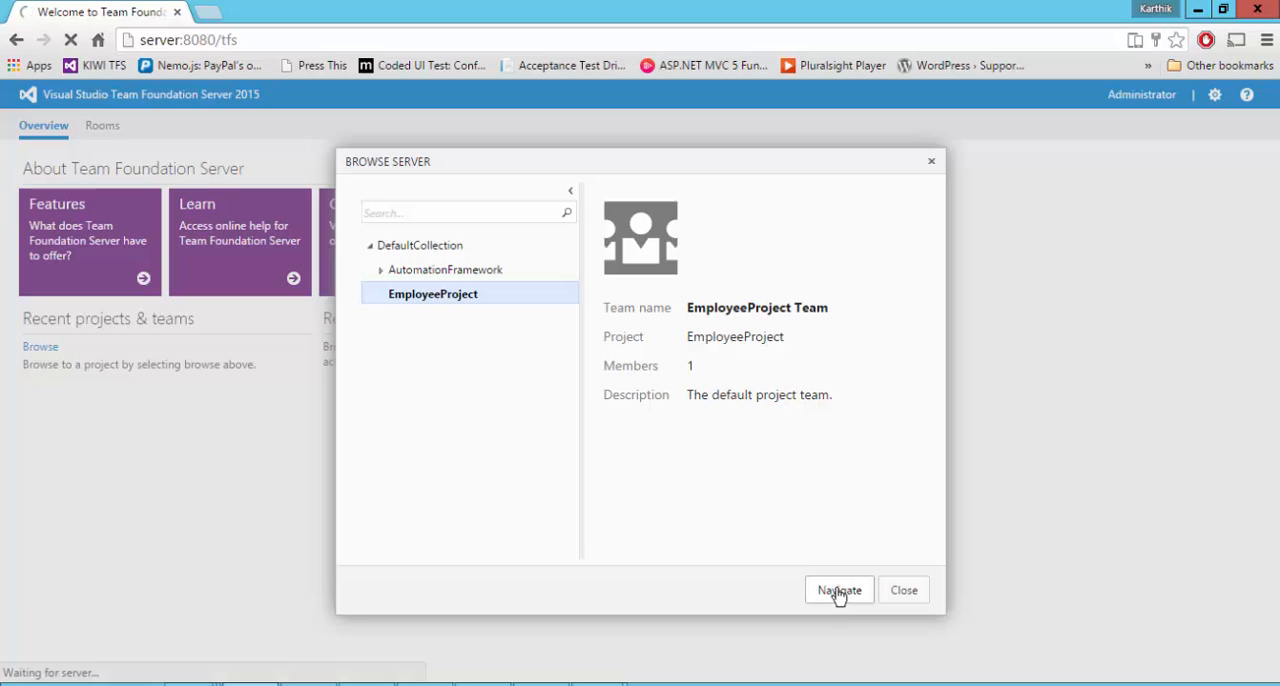
# - Close the 'Some features are not visible' banner on the EmployeeProject overview and scroll down
pyautogui.click(838, 590)
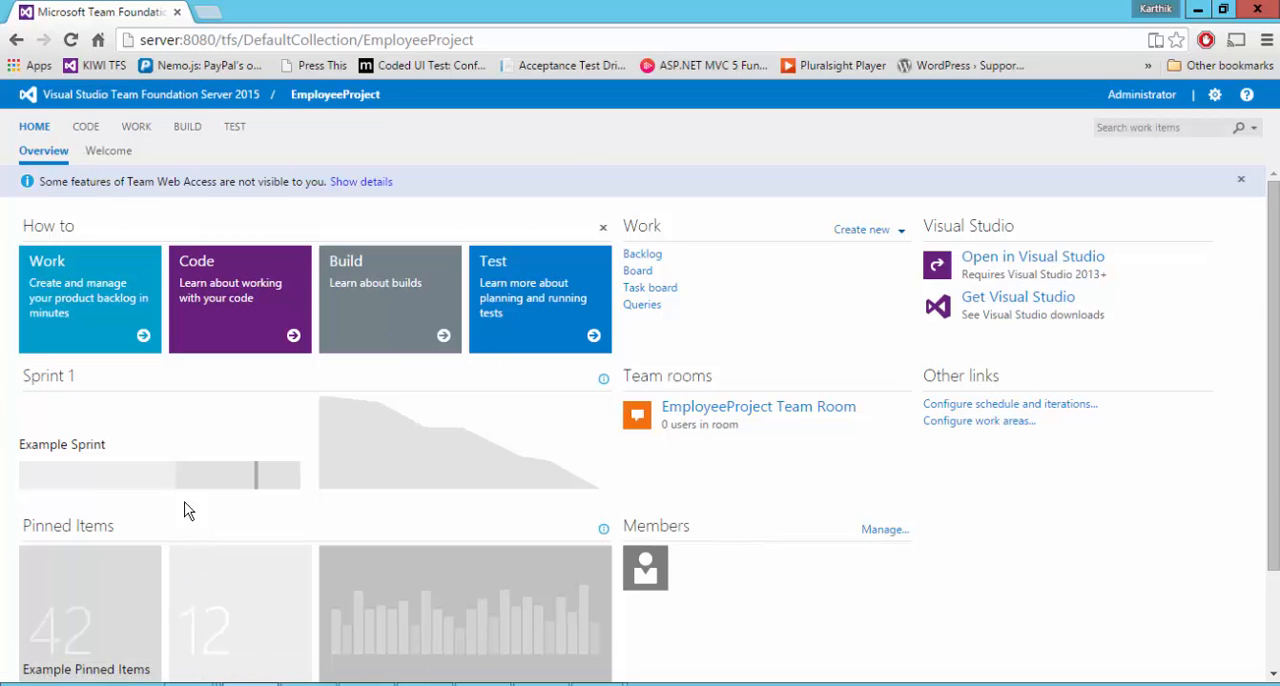
pyautogui.moveTo(93, 186)
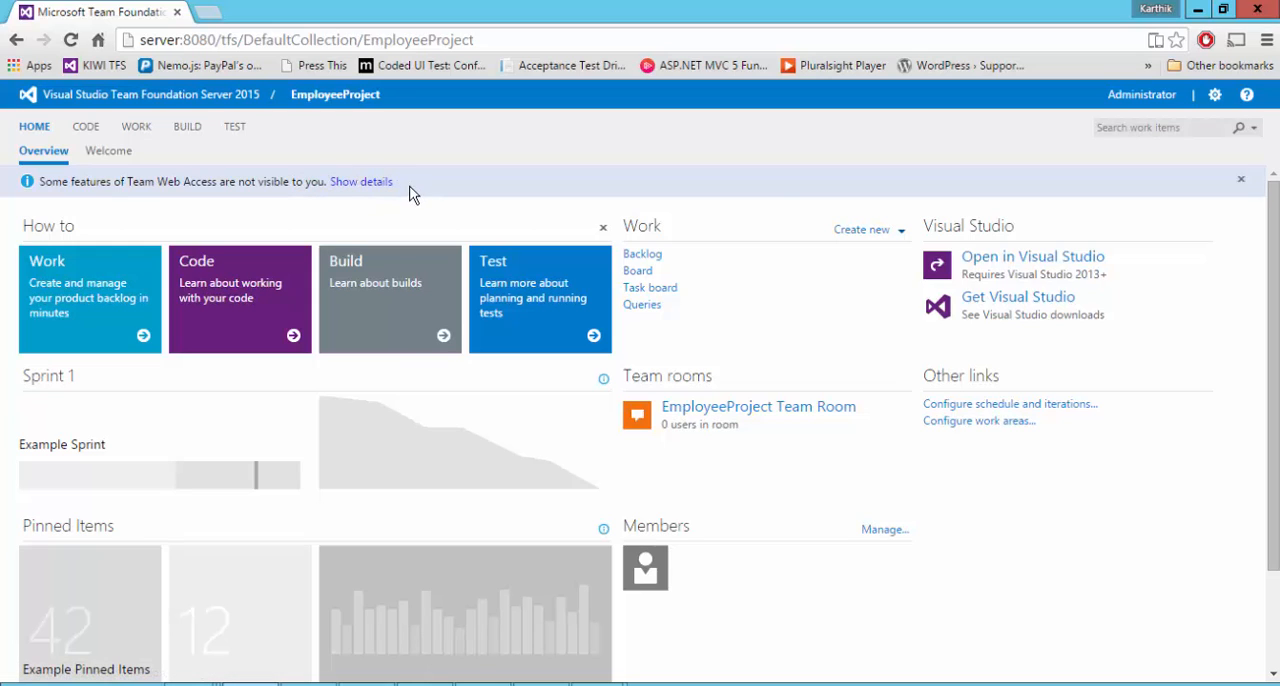
pyautogui.click(1241, 181)
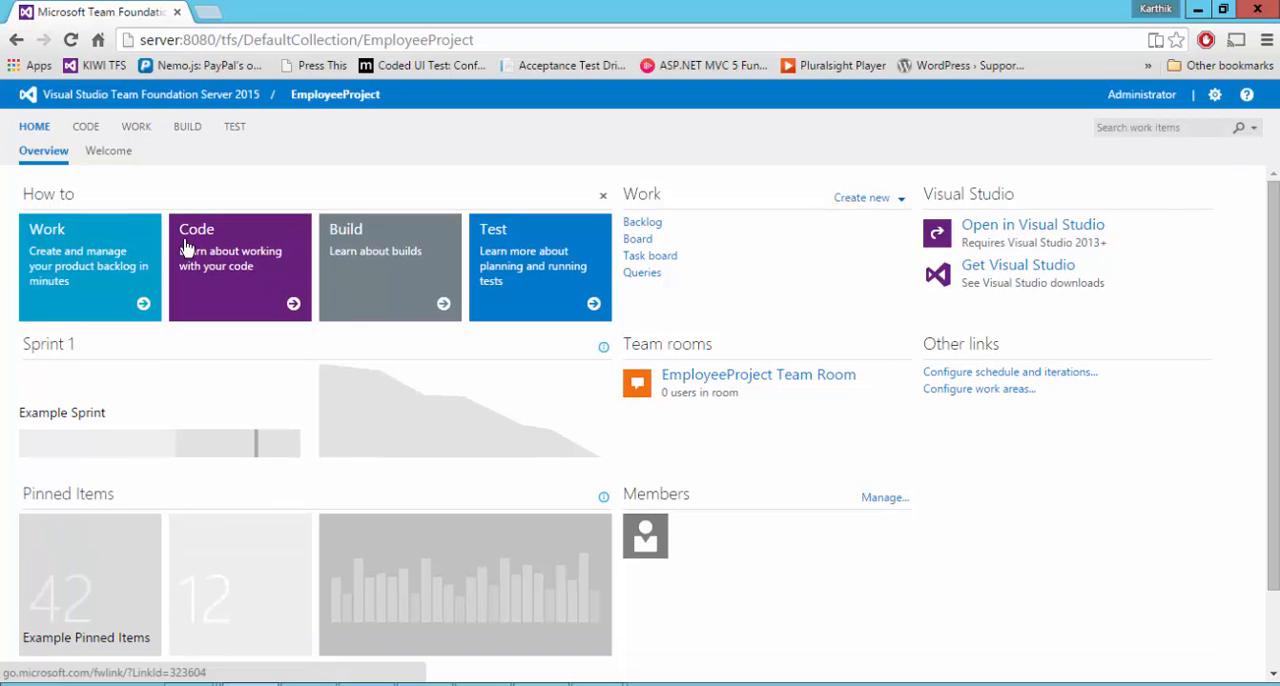
pyautogui.moveTo(86, 126)
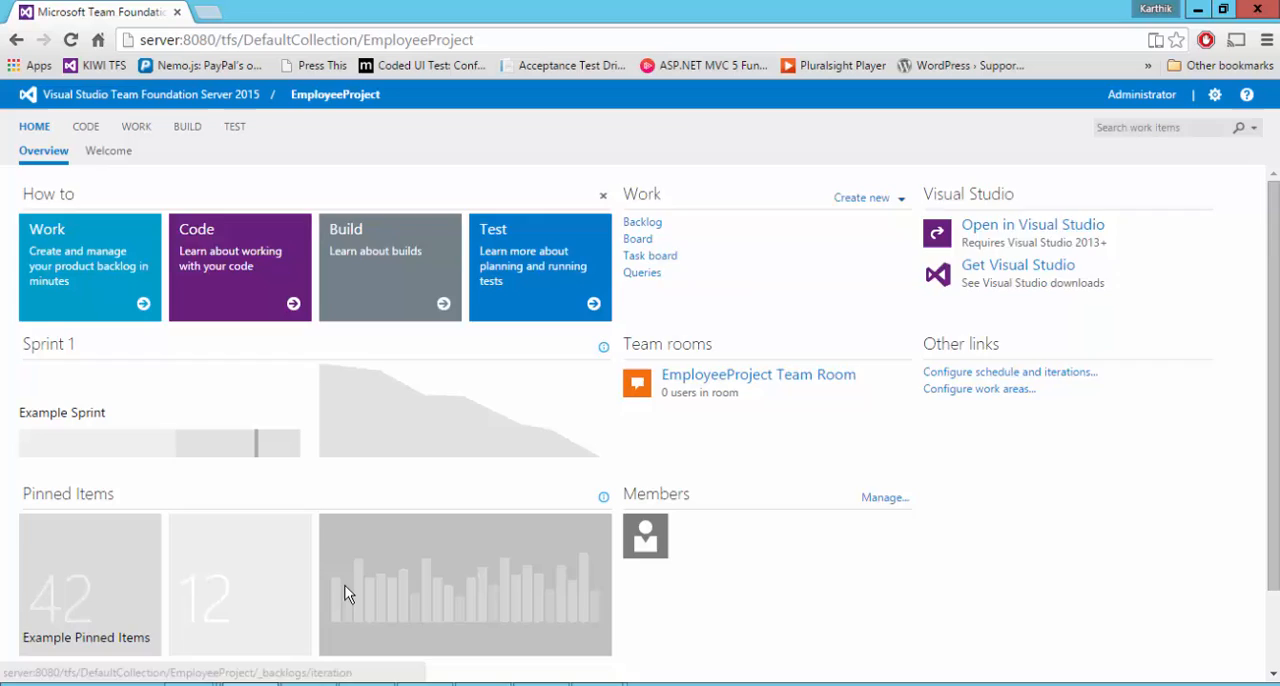
pyautogui.scroll(-3)
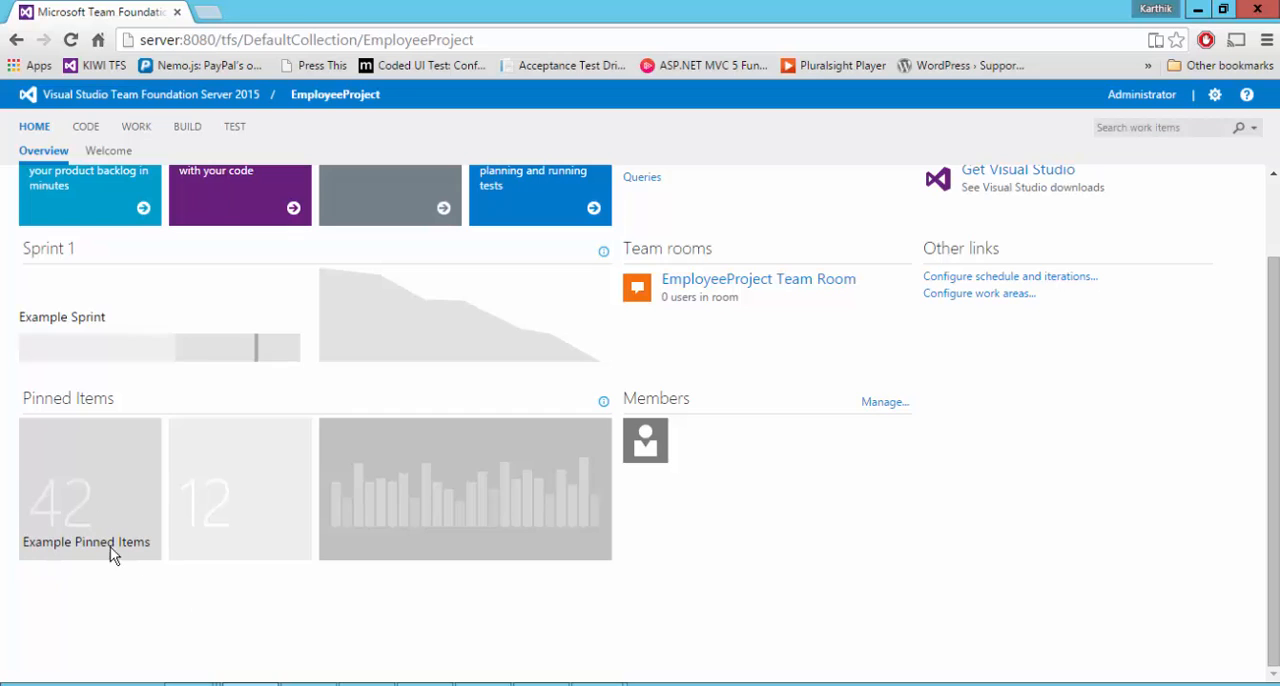
pyautogui.moveTo(82, 592)
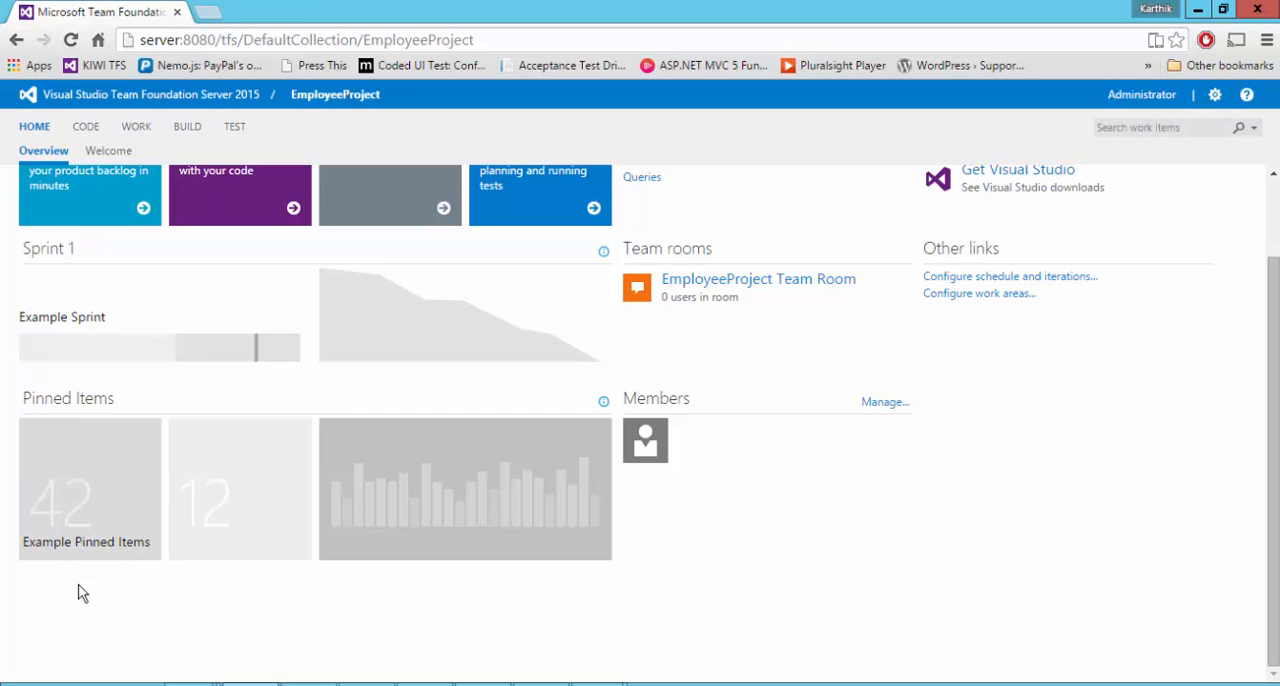
pyautogui.moveTo(30, 346)
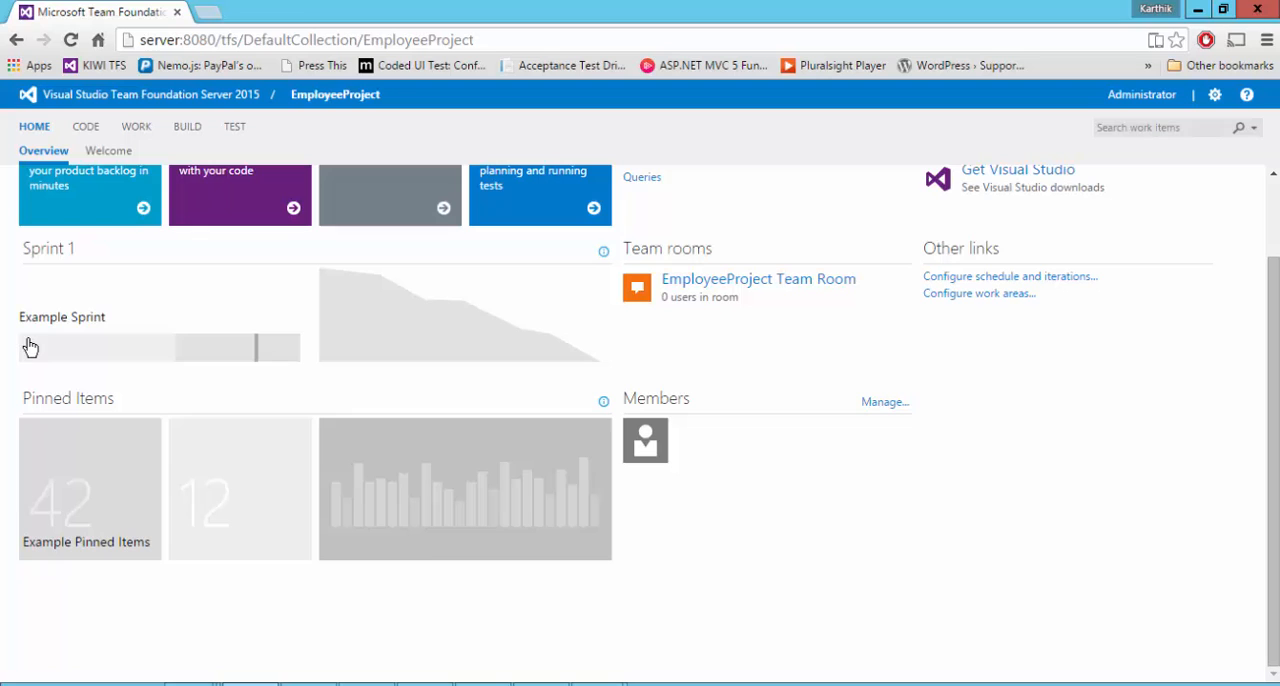
pyautogui.moveTo(285, 345)
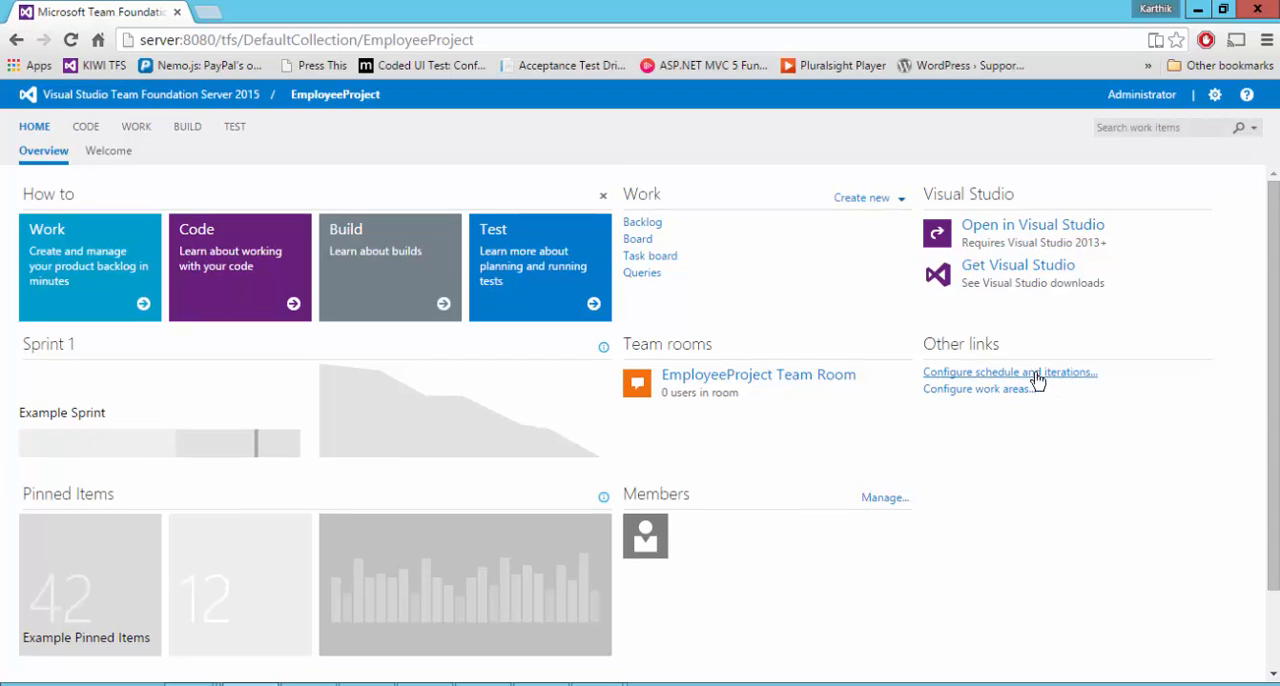
pyautogui.moveTo(610, 547)
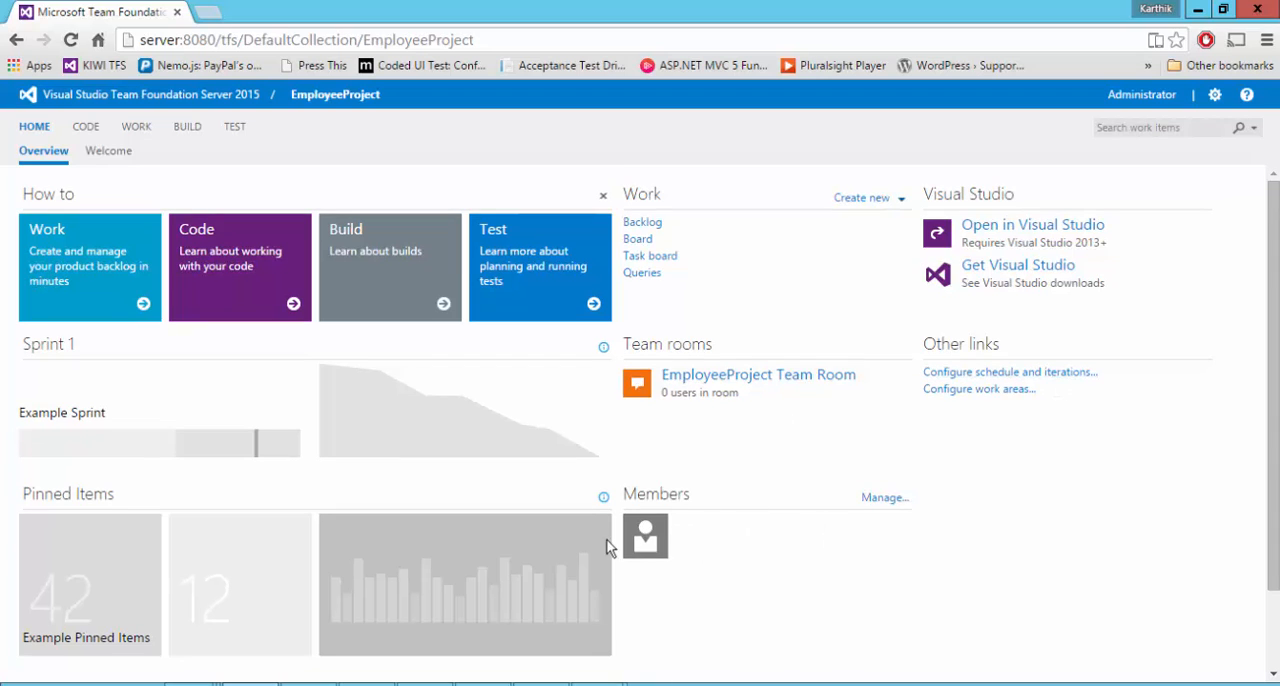
pyautogui.moveTo(849, 659)
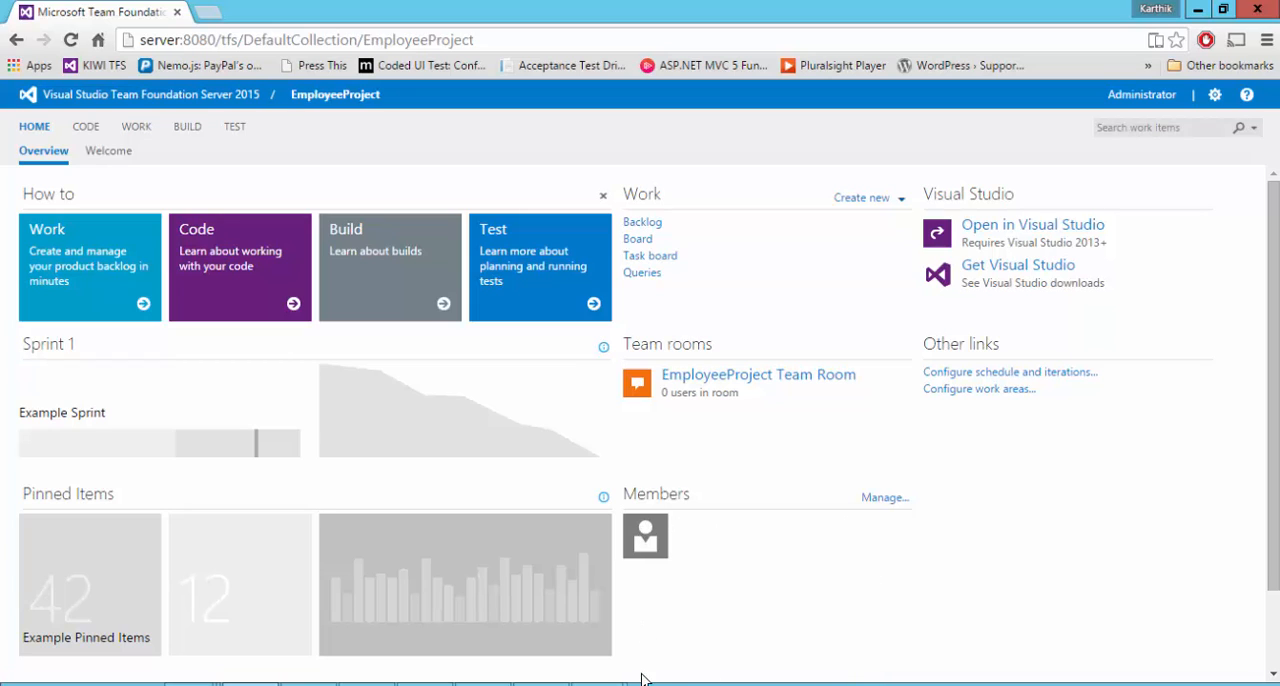
pyautogui.moveTo(796, 680)
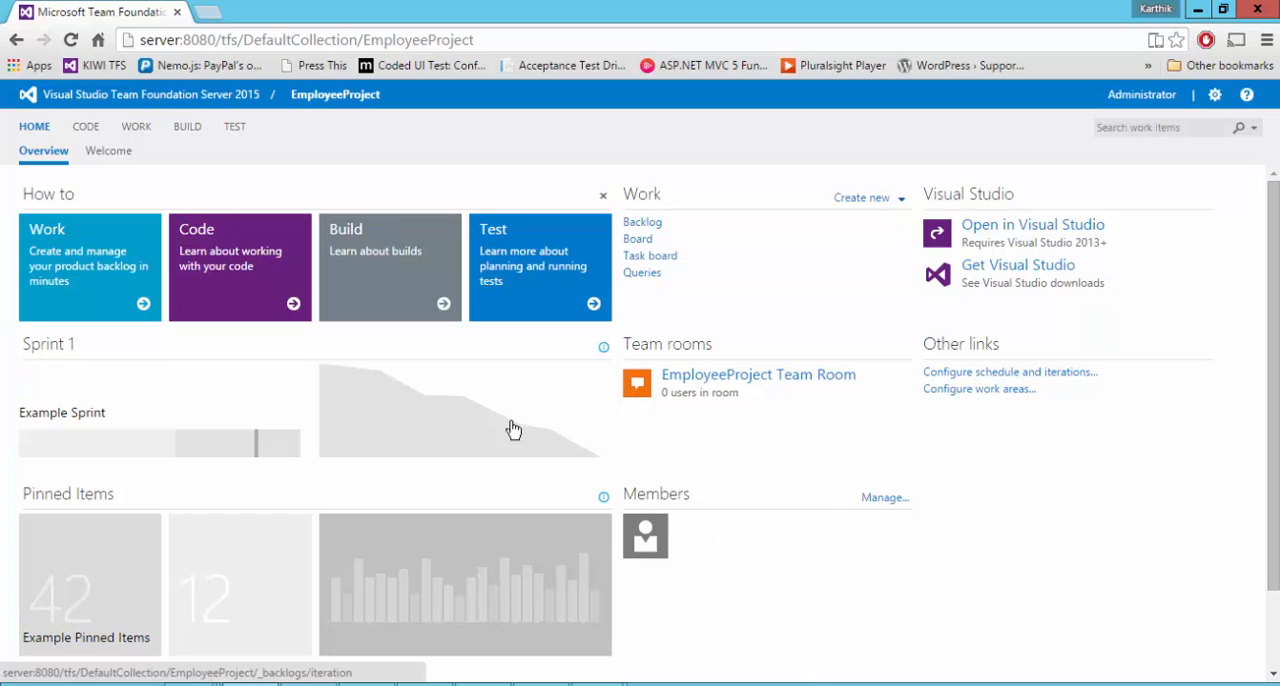
pyautogui.moveTo(205, 183)
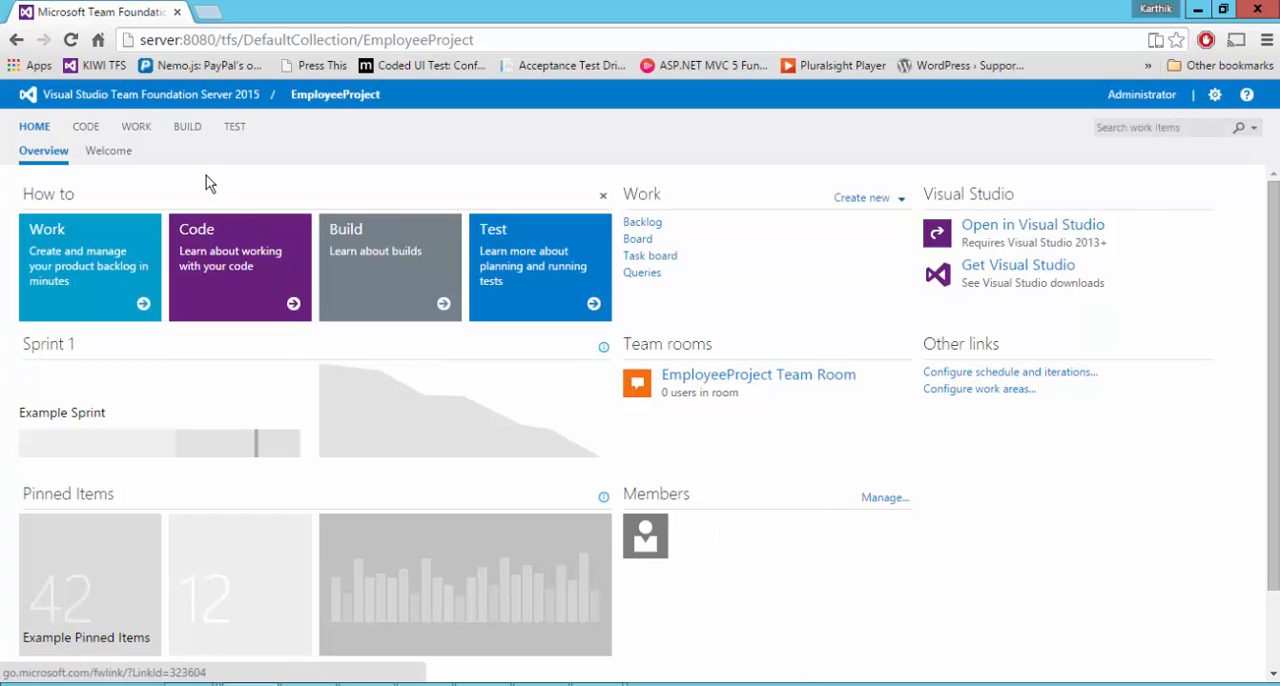
pyautogui.moveTo(85, 126)
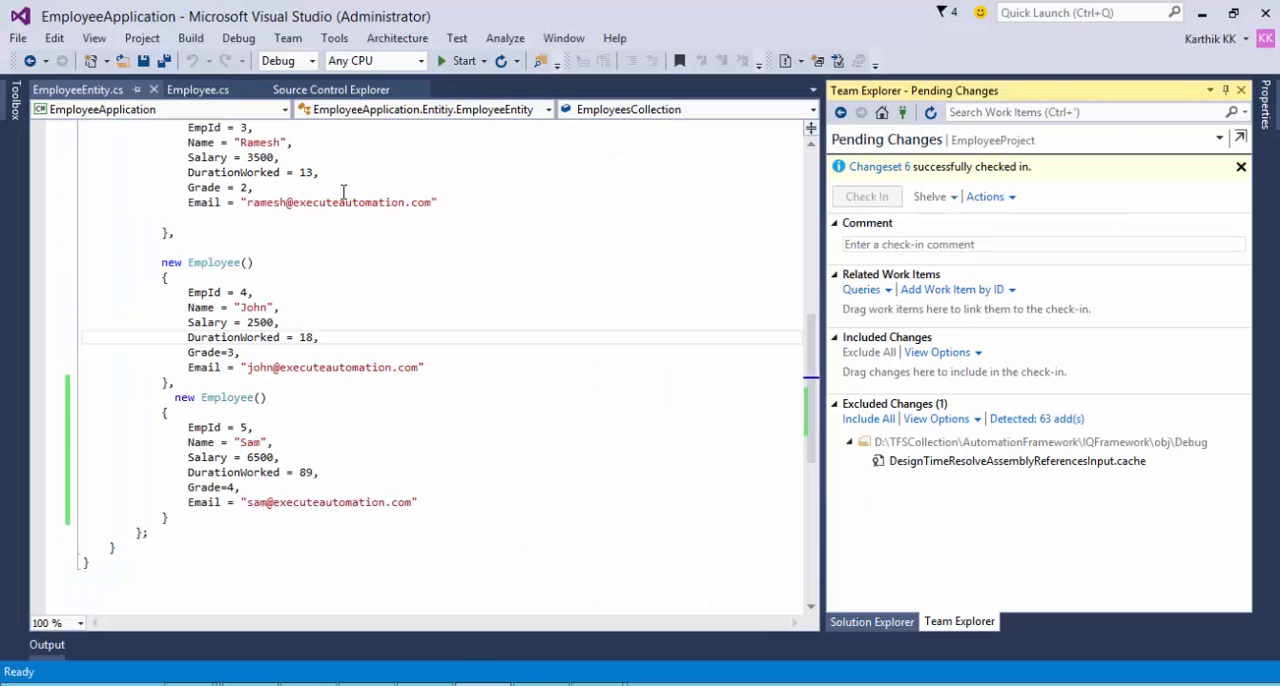
# - Switch from Visual Studio back to the EmployeeProject web home page
pyautogui.click(331, 89)
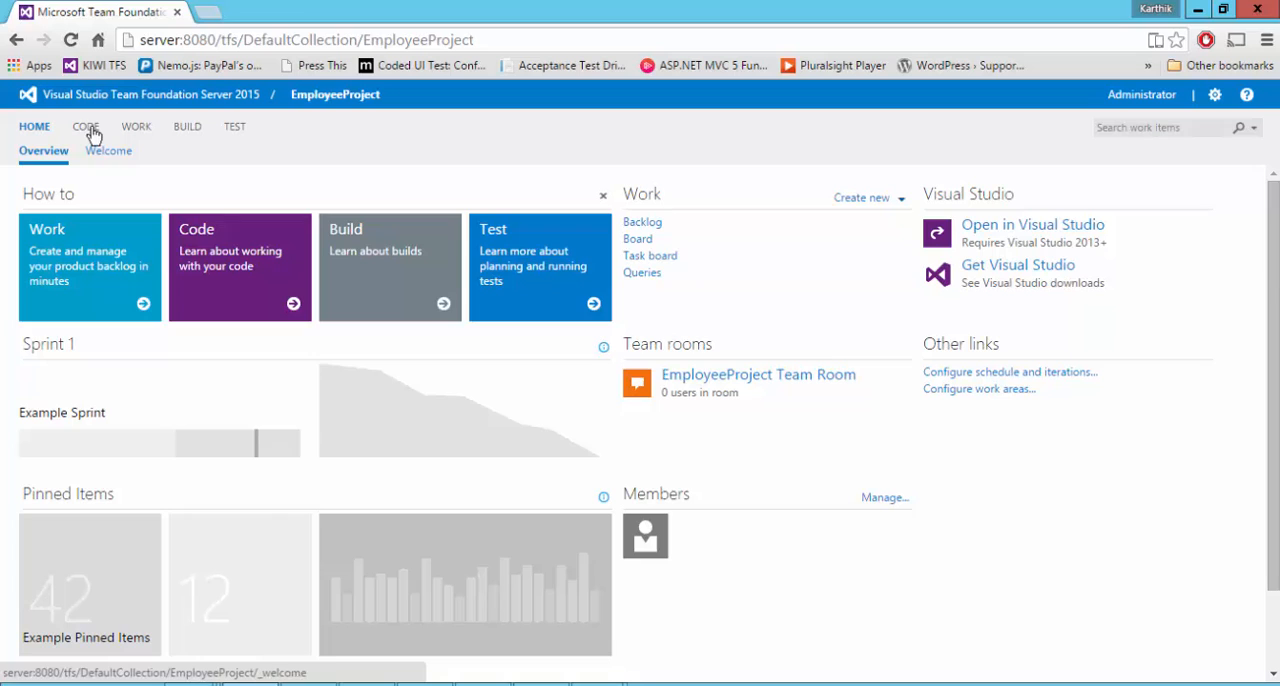
# - Open CODE and list the EmployeeApplication folder's solution files
pyautogui.click(86, 126)
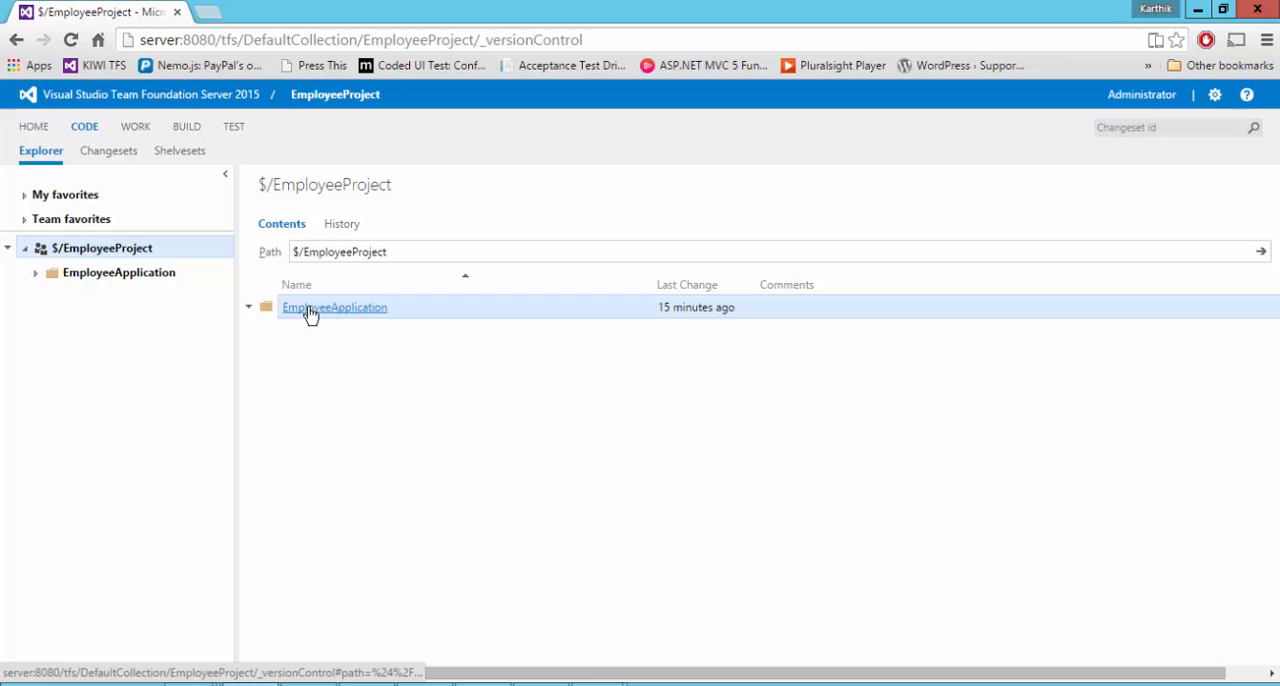
pyautogui.click(334, 307)
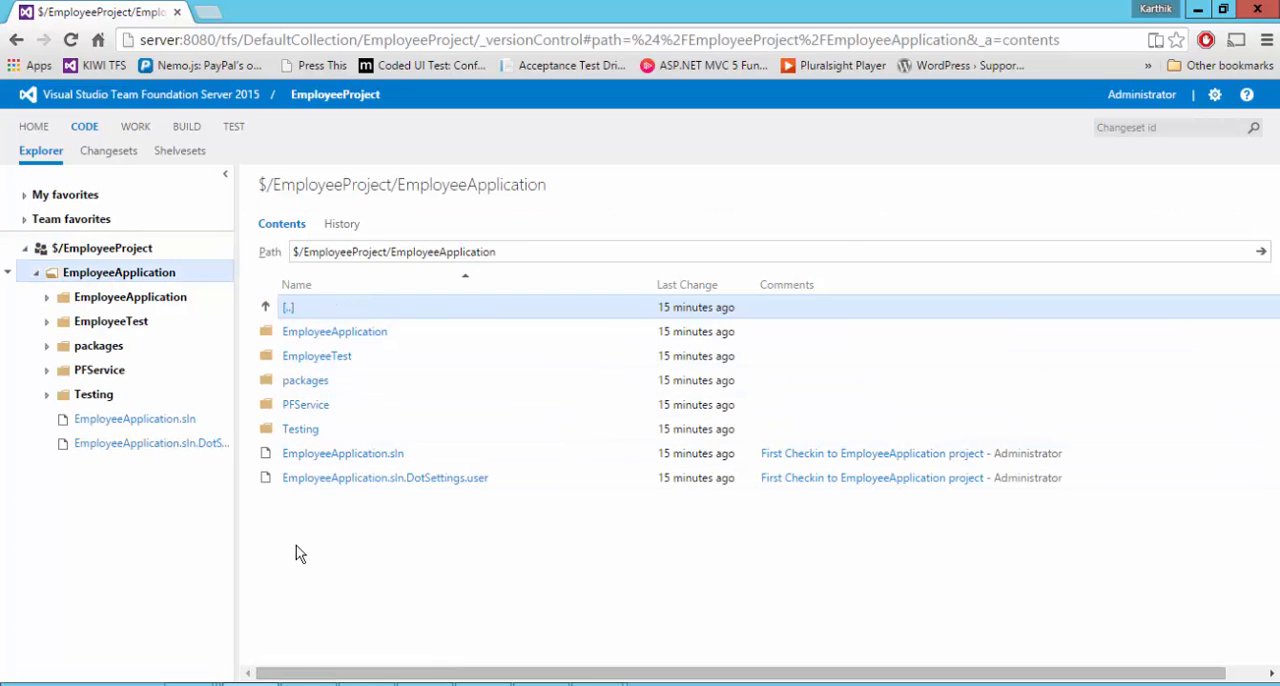
pyautogui.moveTo(108, 150)
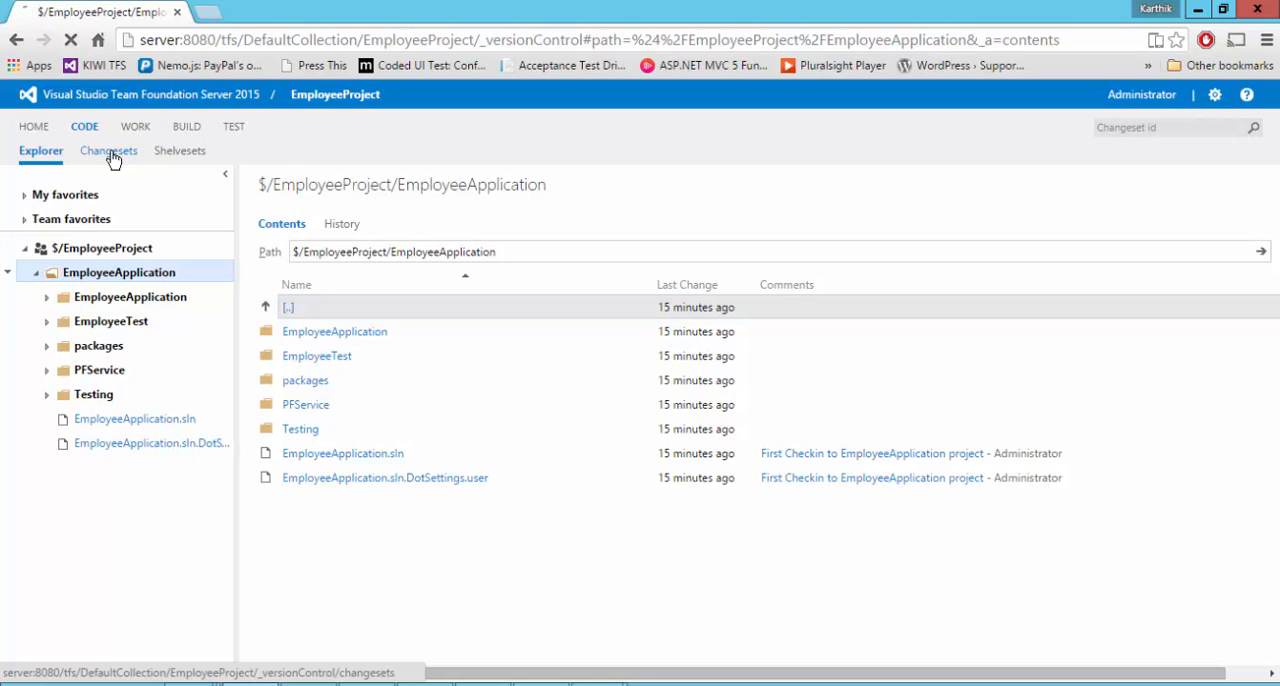
# - Show the Changesets history, including changeset 6 'Added new employee to the Employee Entity'
pyautogui.click(107, 150)
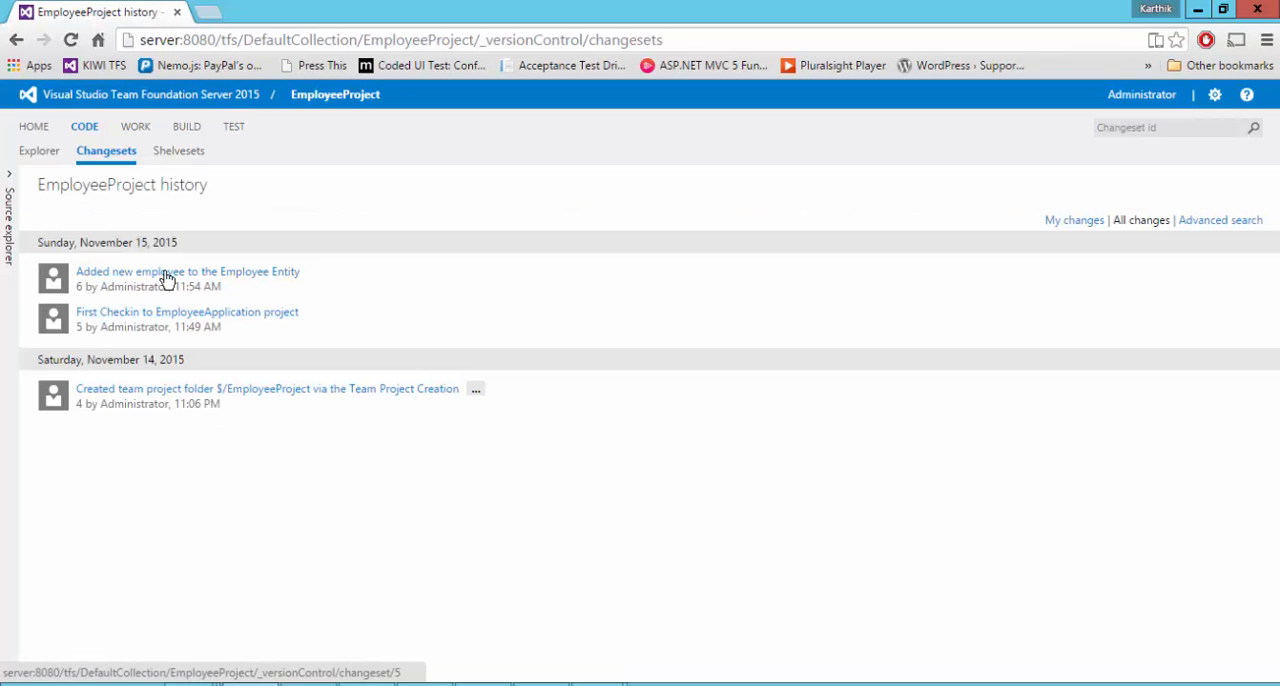
pyautogui.moveTo(155, 350)
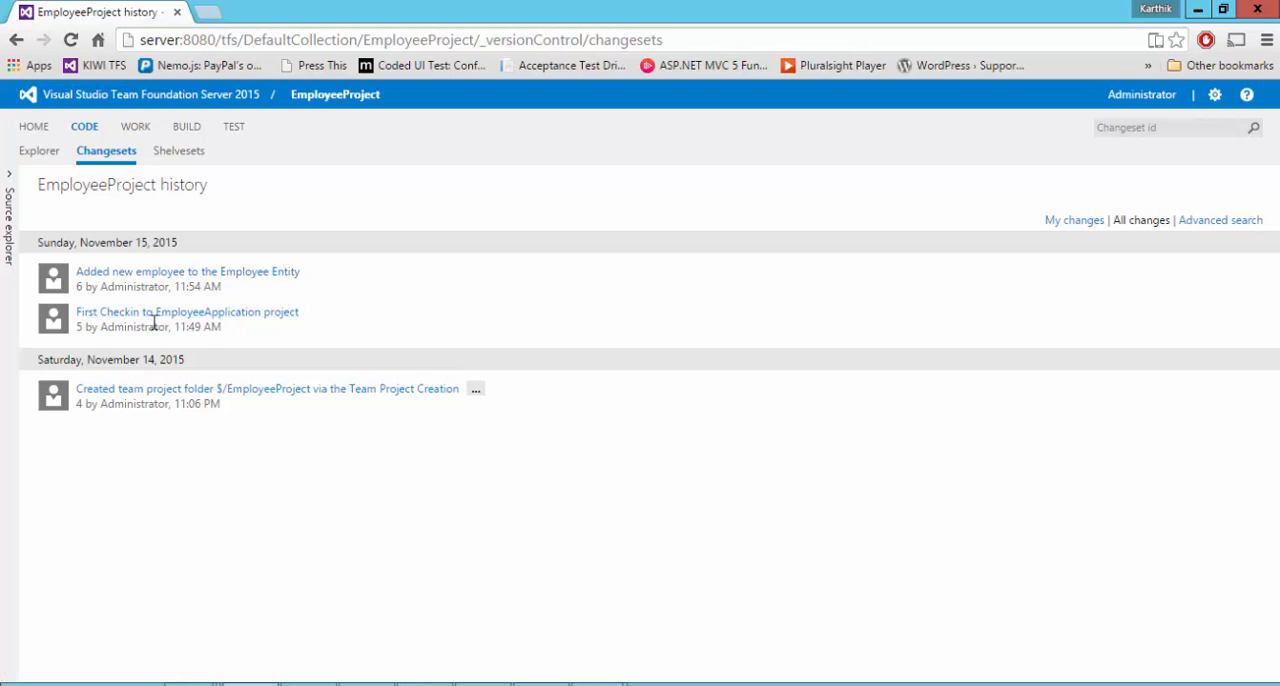
pyautogui.moveTo(90, 404)
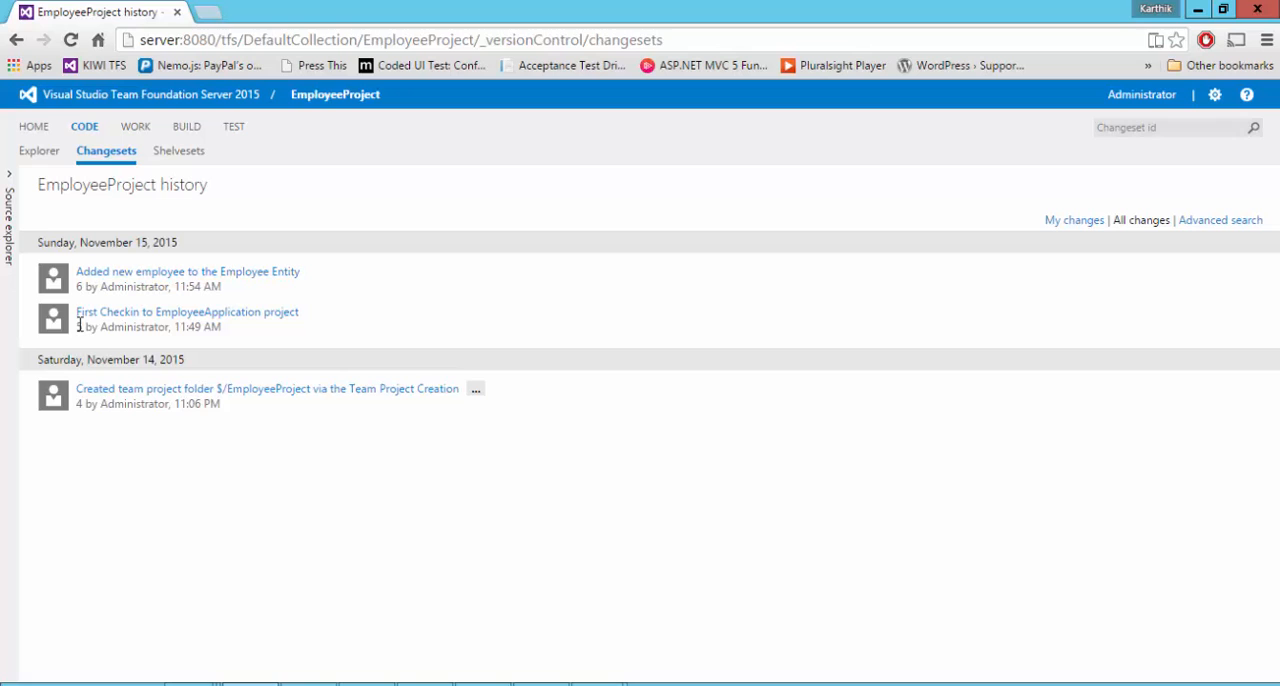
pyautogui.moveTo(80, 318)
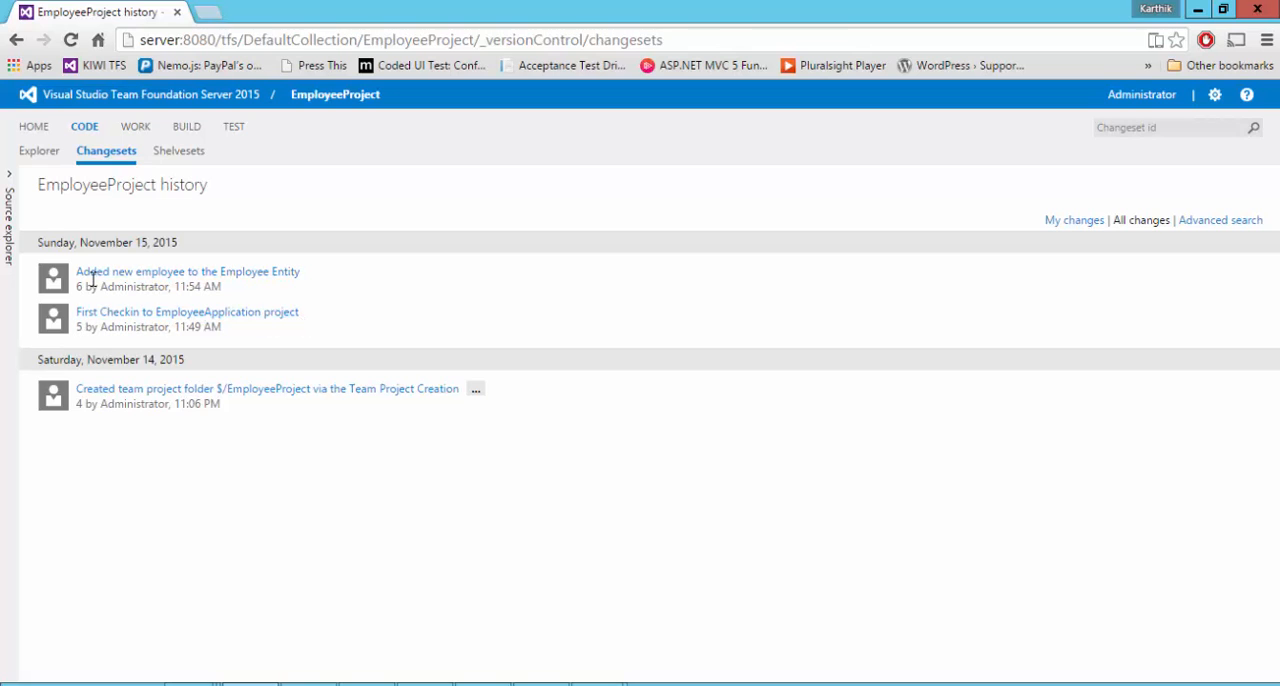
pyautogui.moveTo(293, 280)
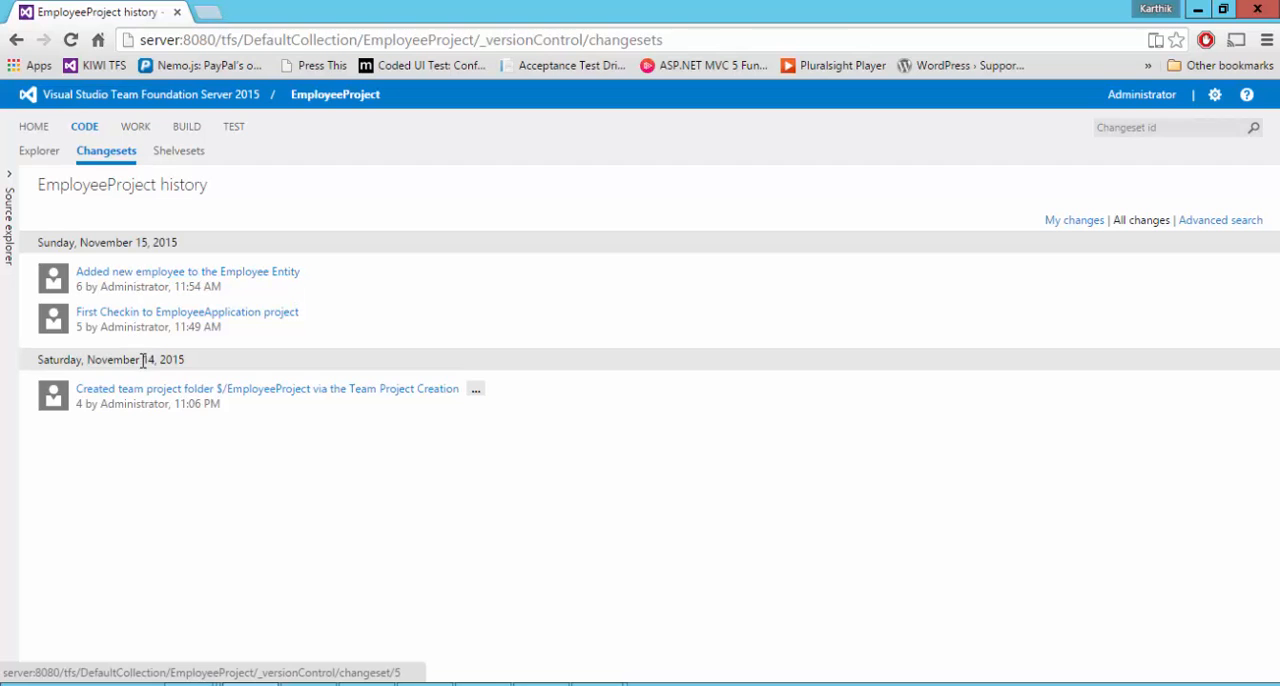
pyautogui.moveTo(39, 150)
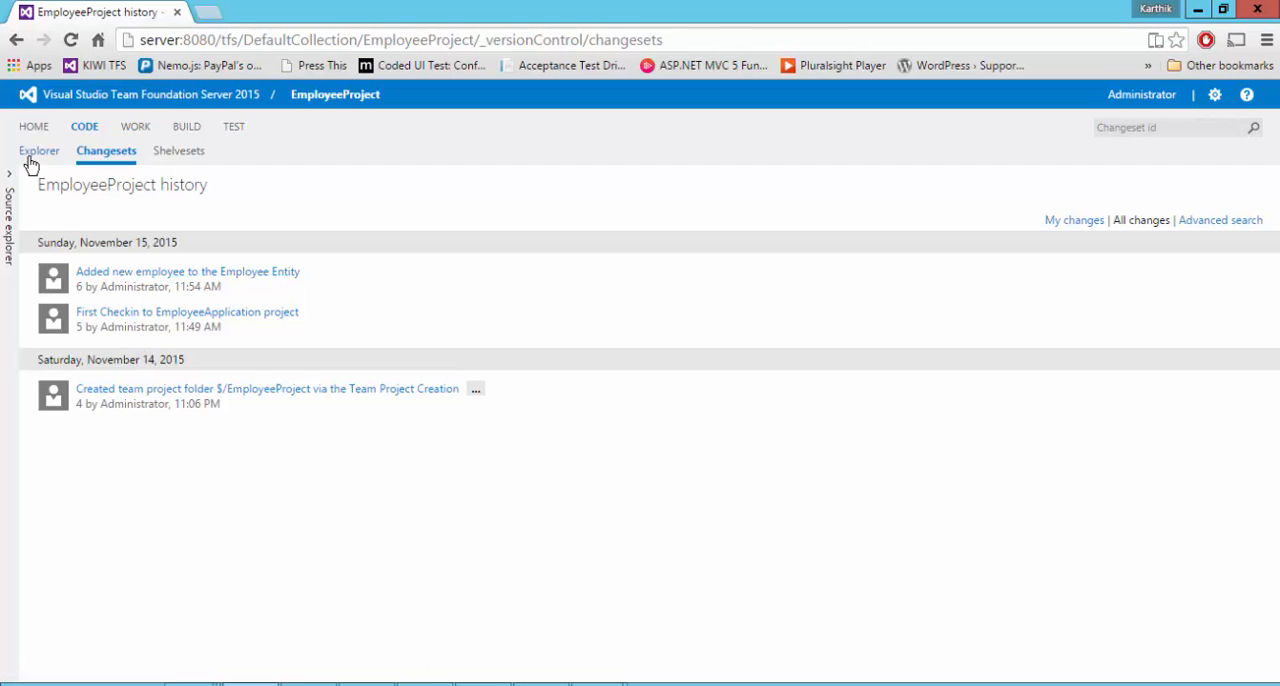
# - Go from Explorer to WORK to show the empty Backlog items list
pyautogui.click(39, 150)
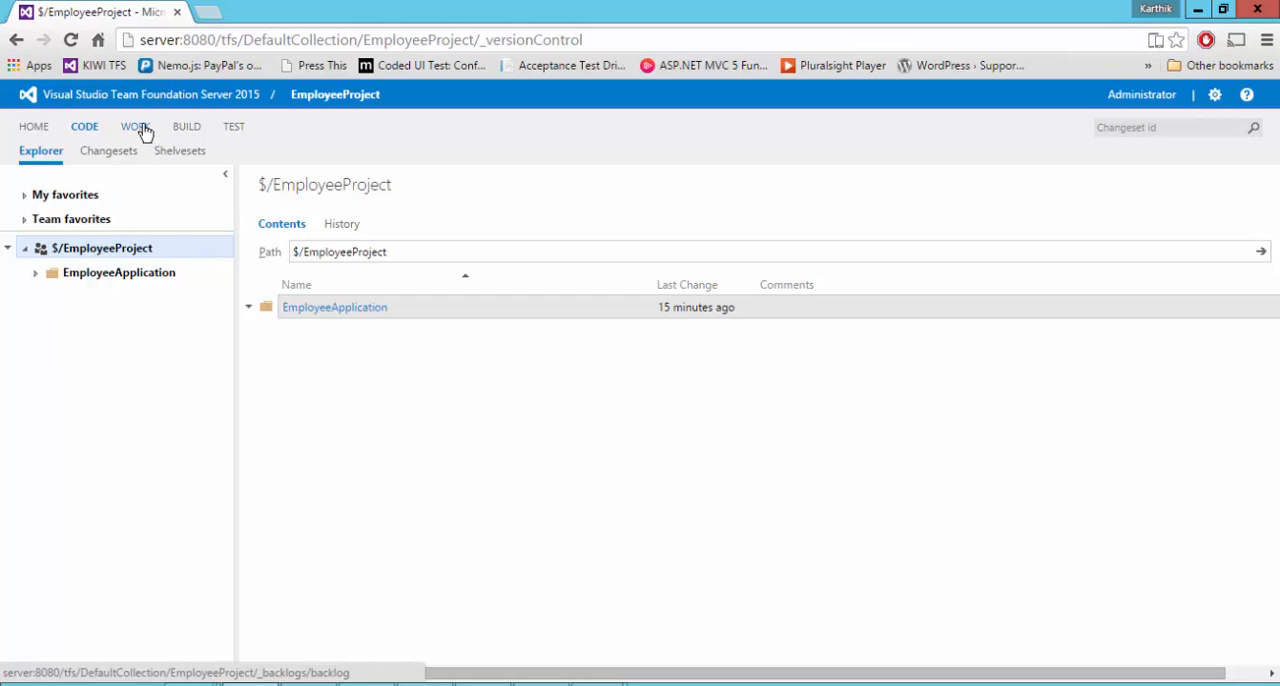
pyautogui.click(135, 126)
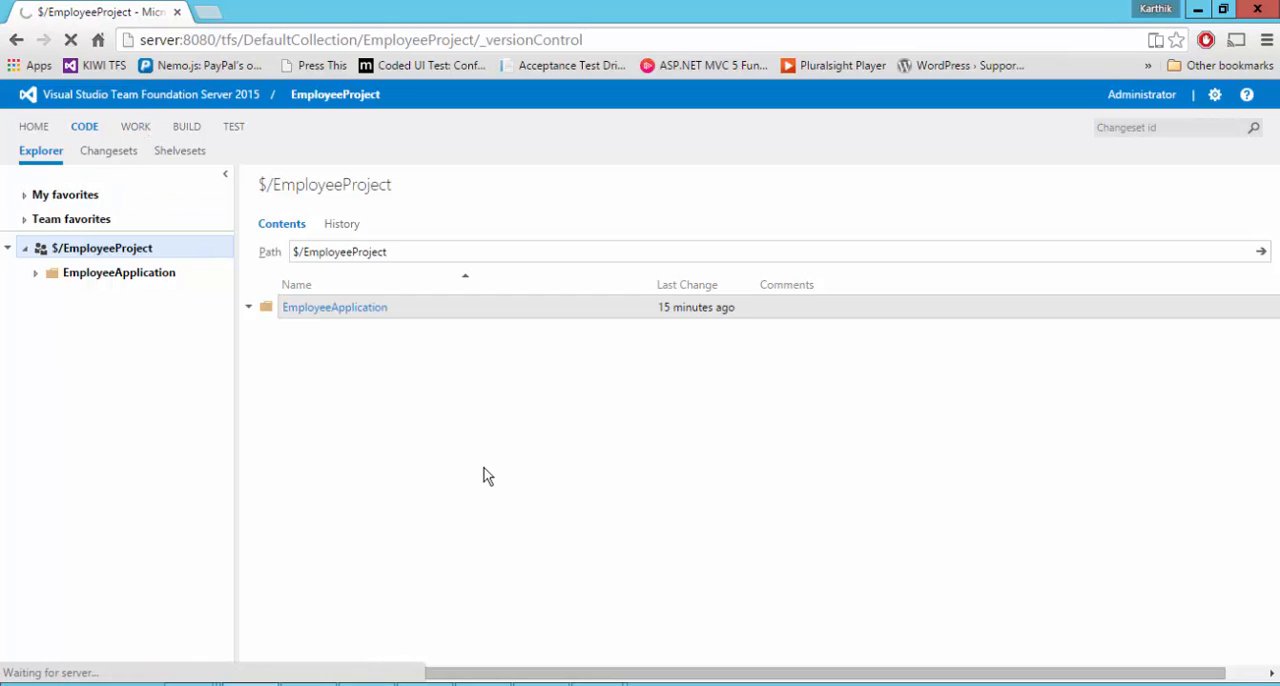
pyautogui.click(135, 126)
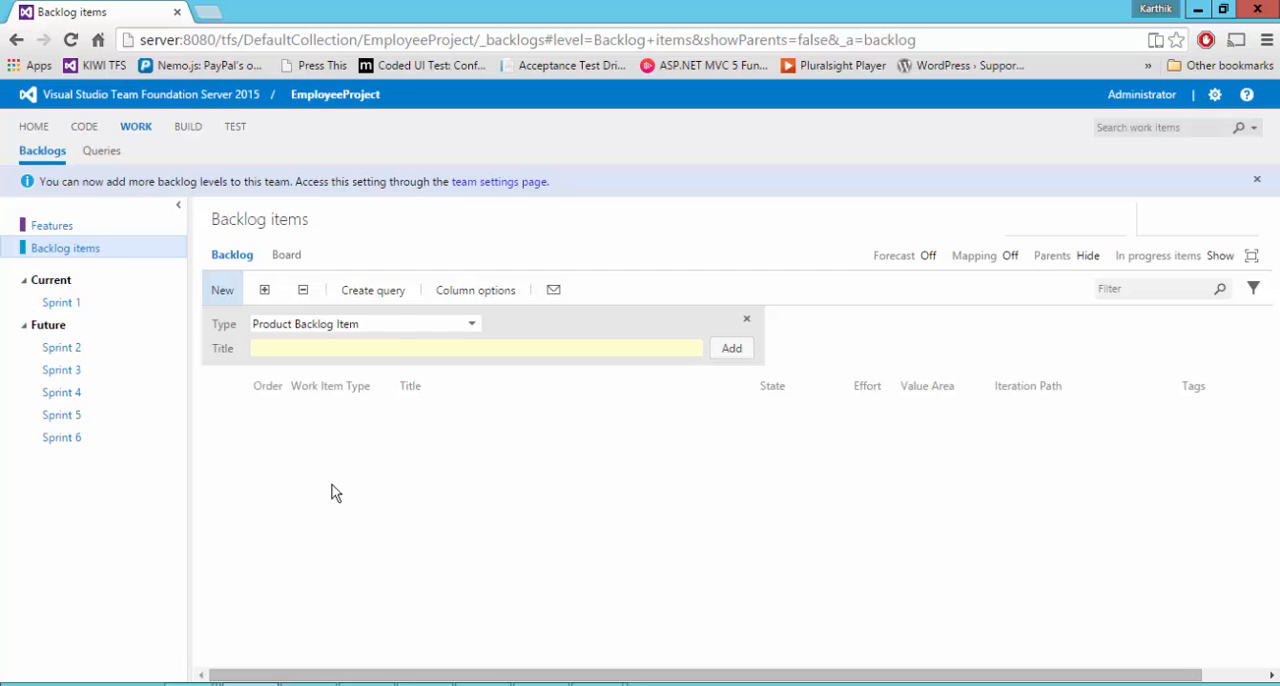
pyautogui.moveTo(757, 373)
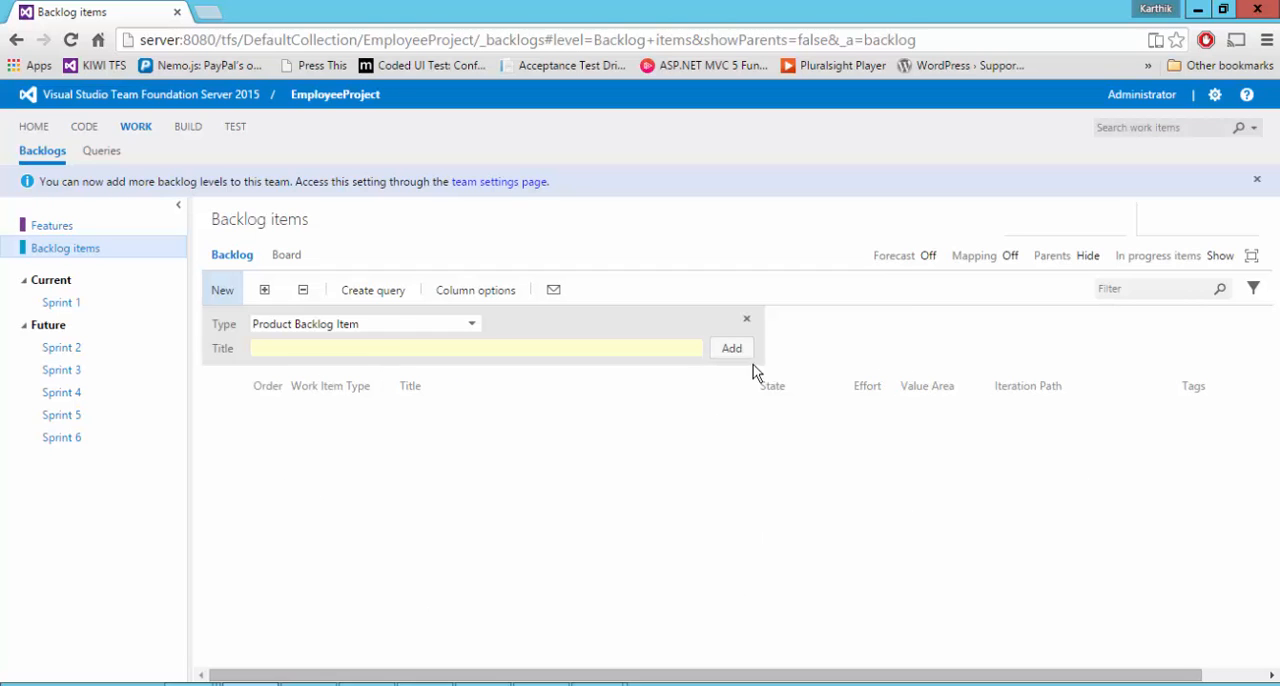
pyautogui.moveTo(205, 213)
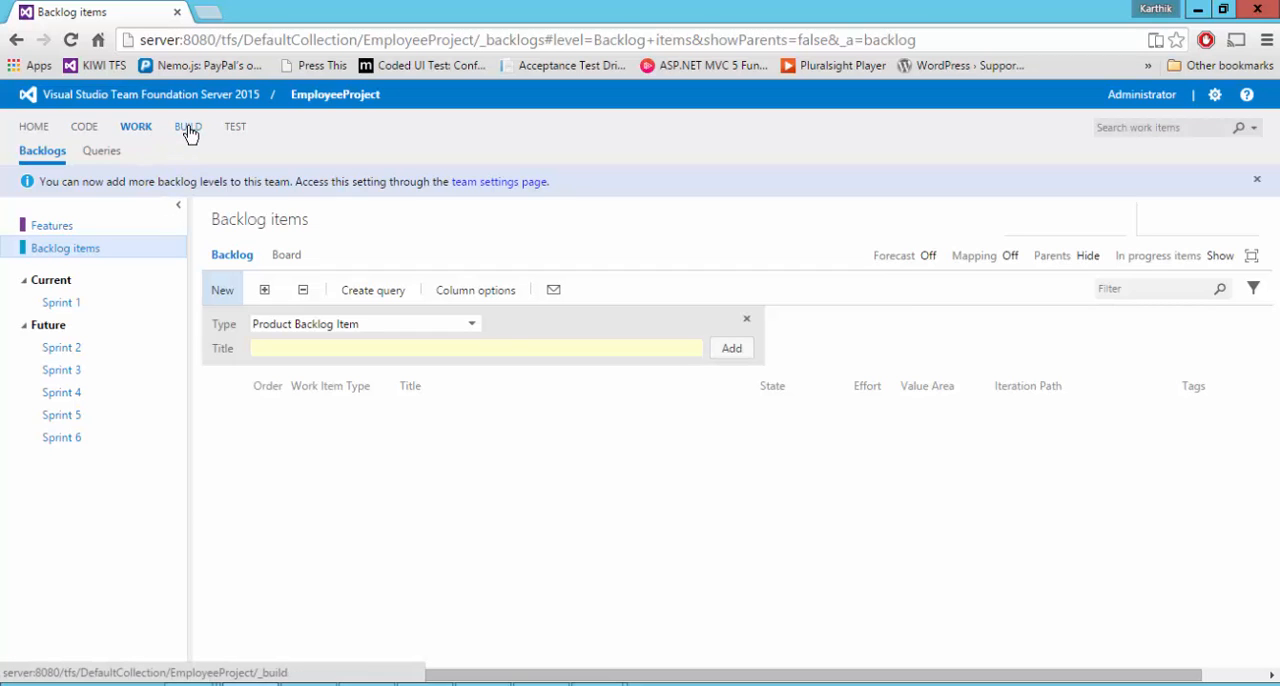
# - View the empty All build definitions page under BUILD, then return HOME
pyautogui.click(188, 126)
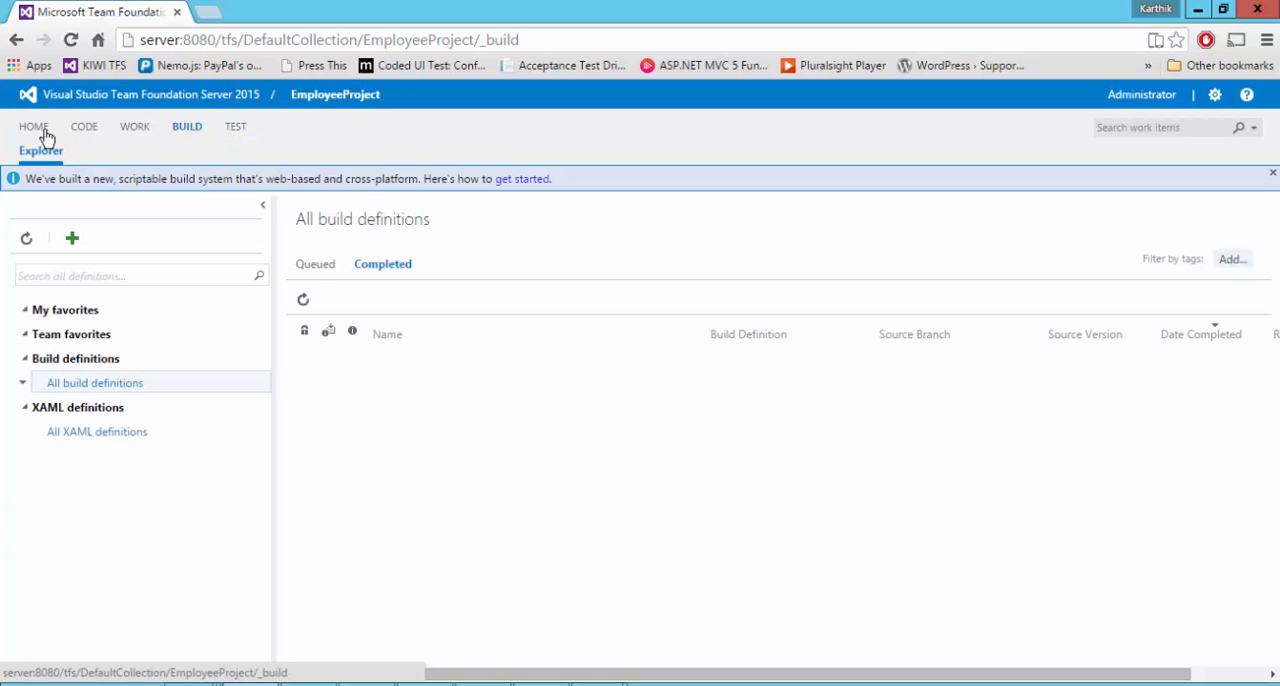
pyautogui.click(34, 126)
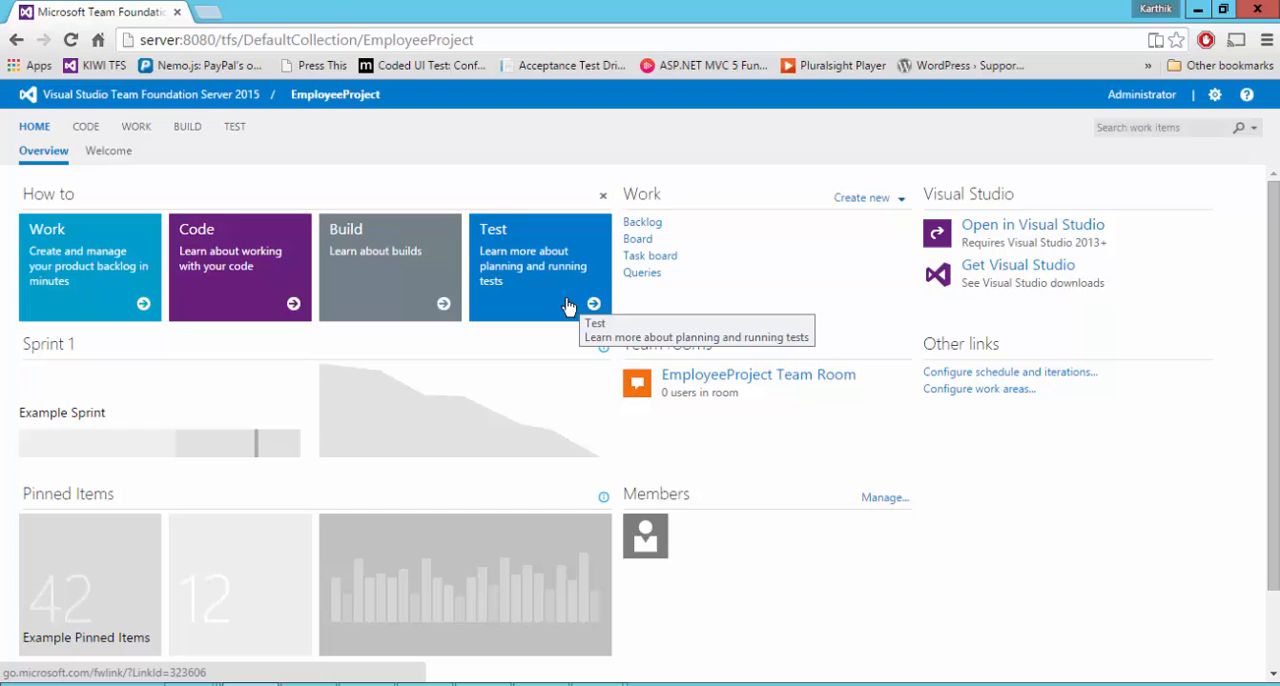
pyautogui.moveTo(868, 362)
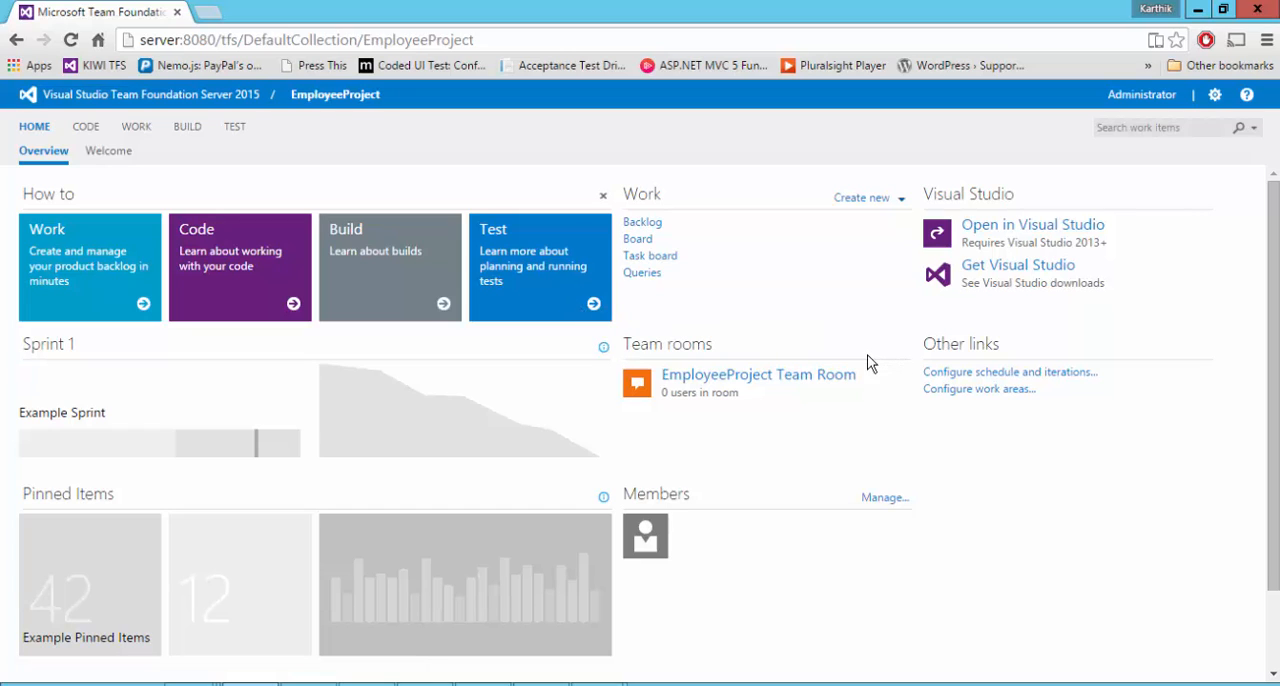
pyautogui.moveTo(863, 357)
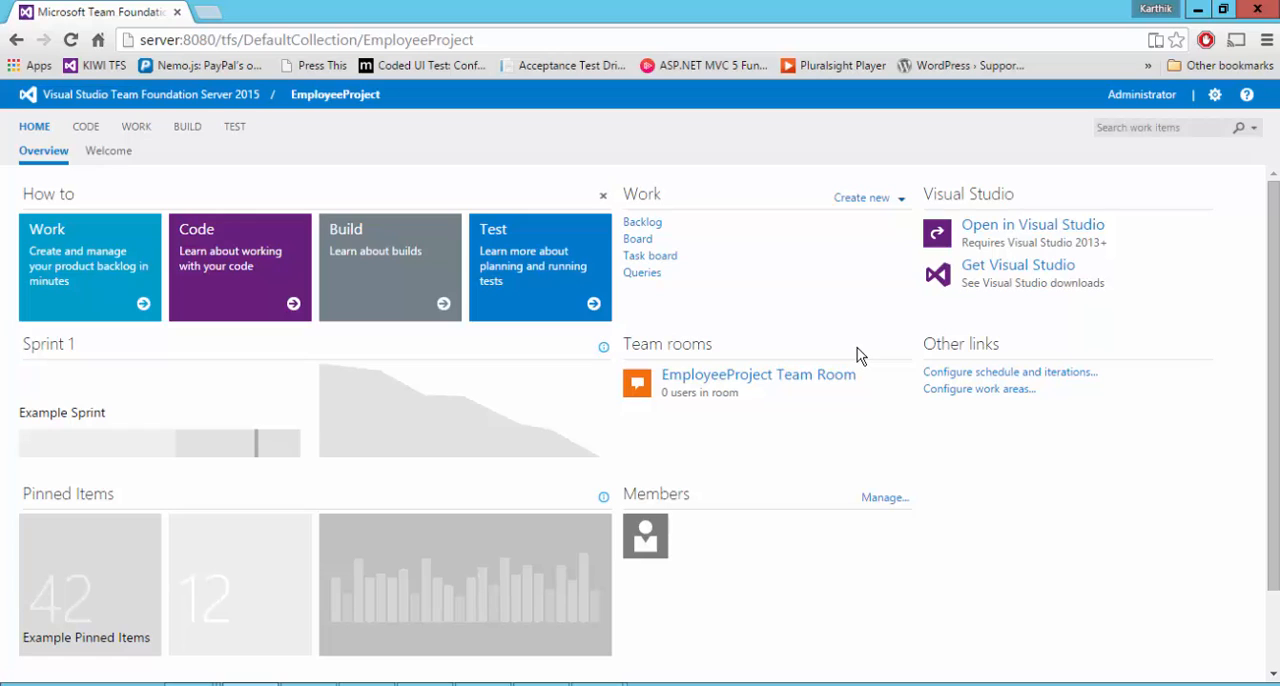
pyautogui.moveTo(852, 360)
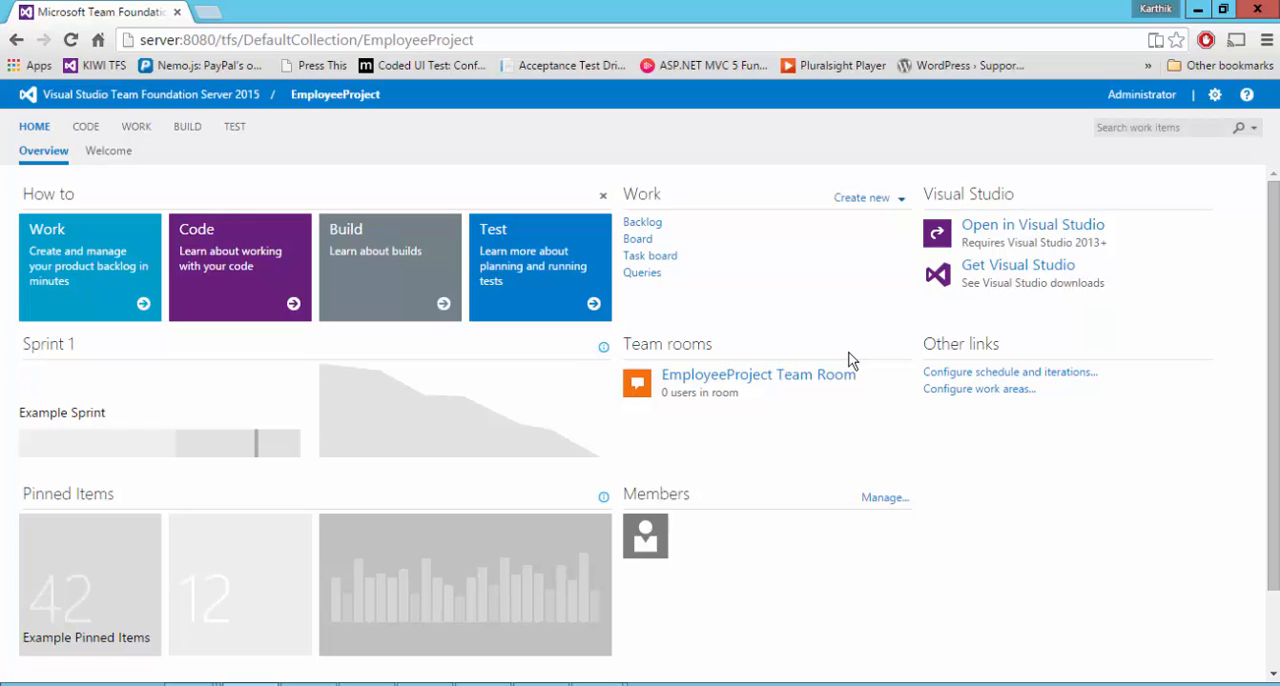
pyautogui.moveTo(445, 385)
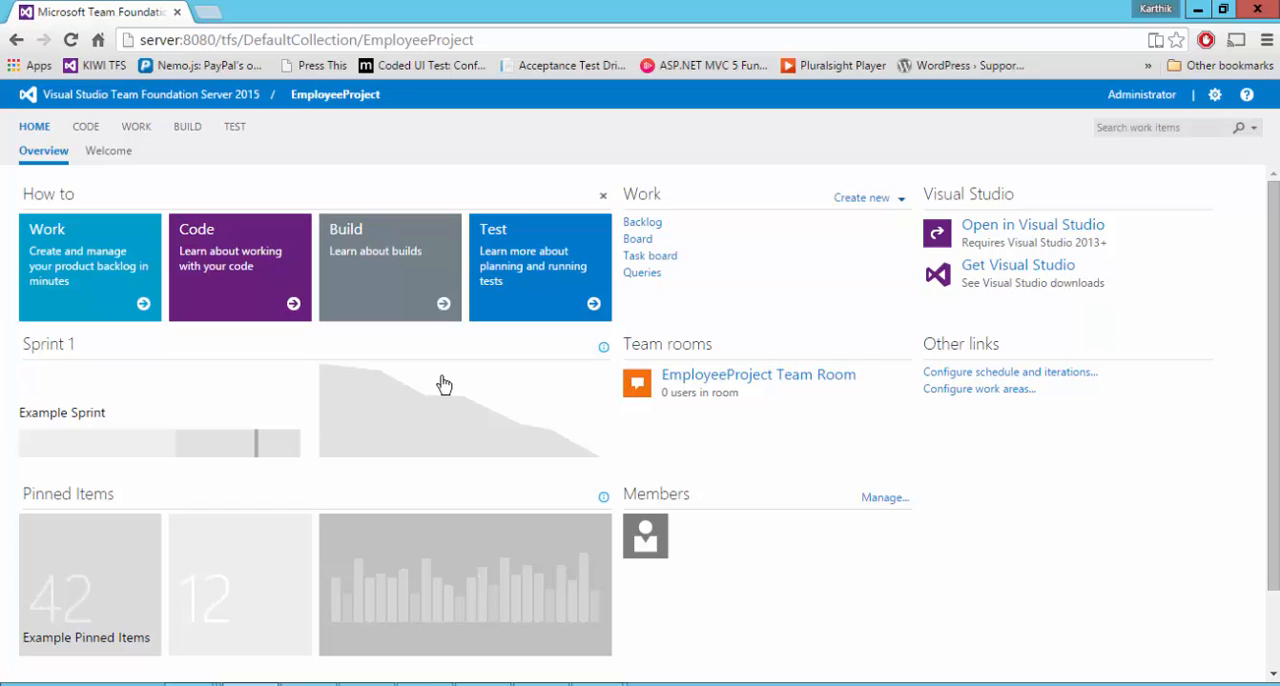
pyautogui.moveTo(444, 385)
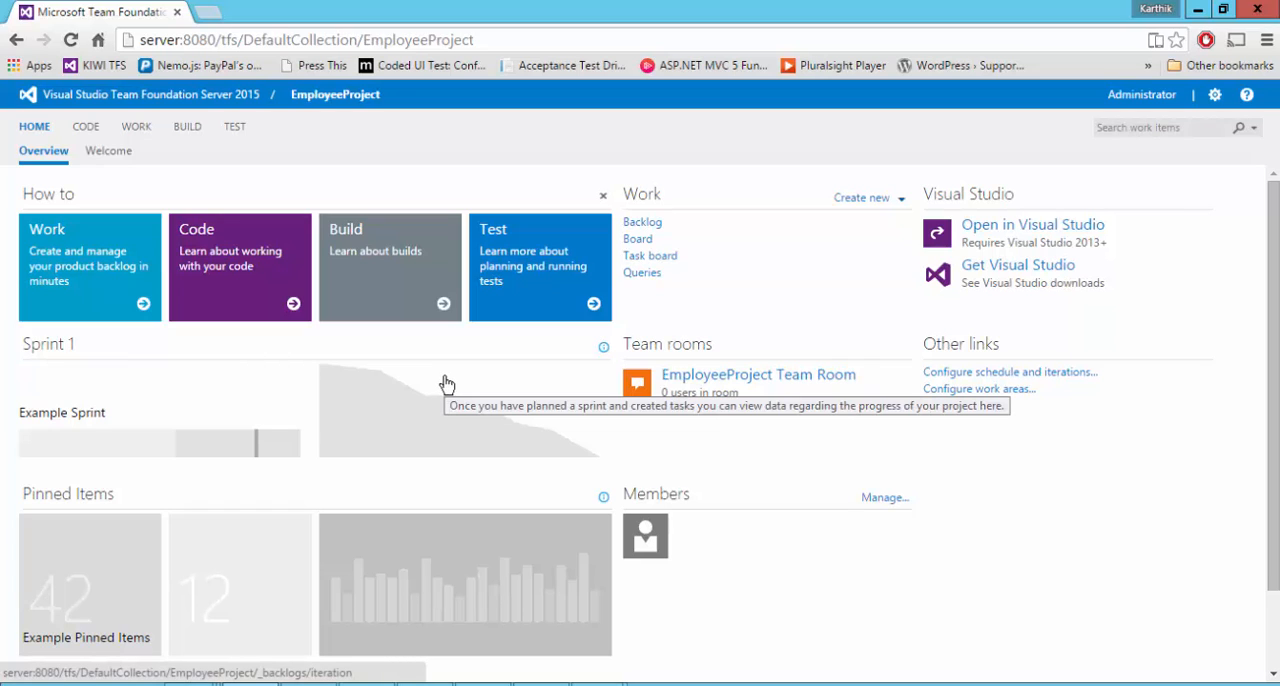
pyautogui.moveTo(453, 383)
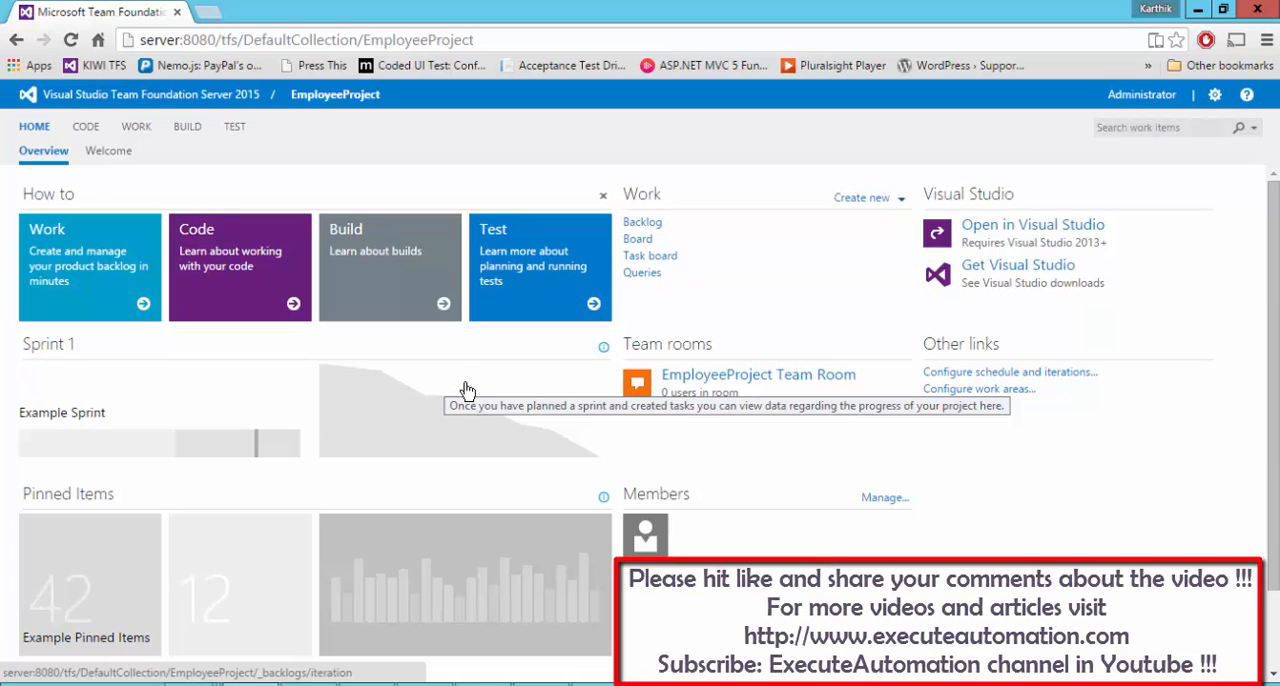
pyautogui.moveTo(474, 383)
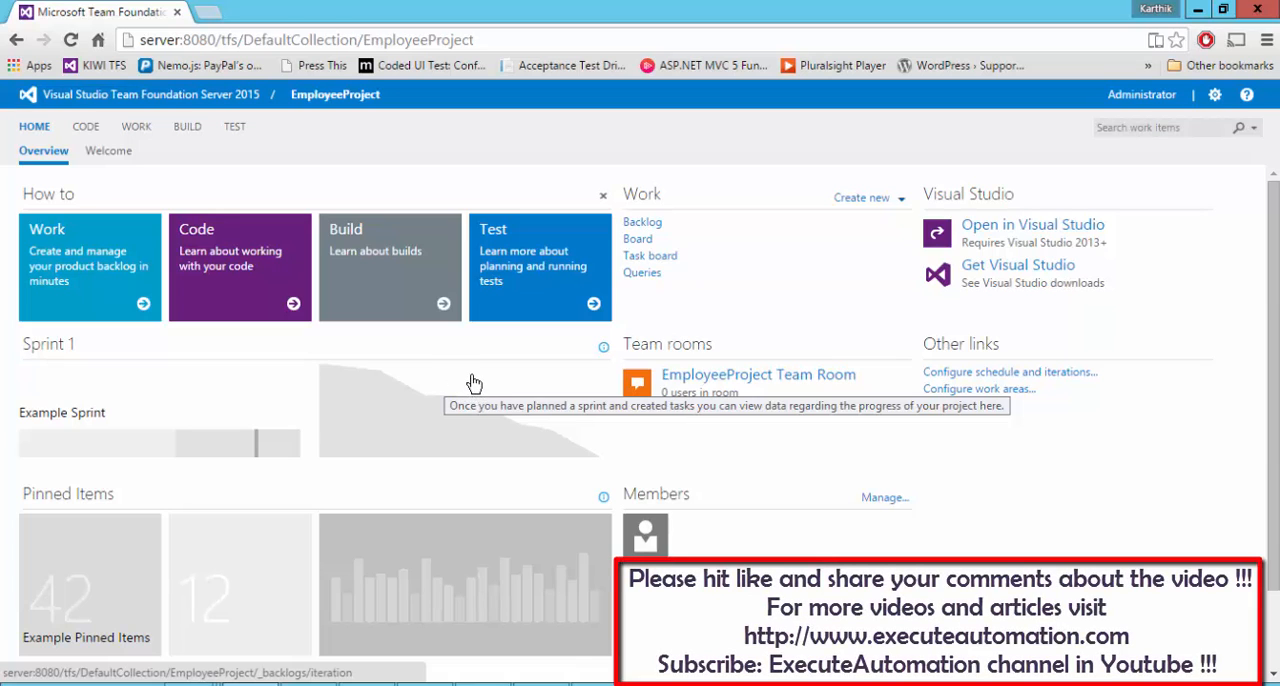
pyautogui.moveTo(710, 136)
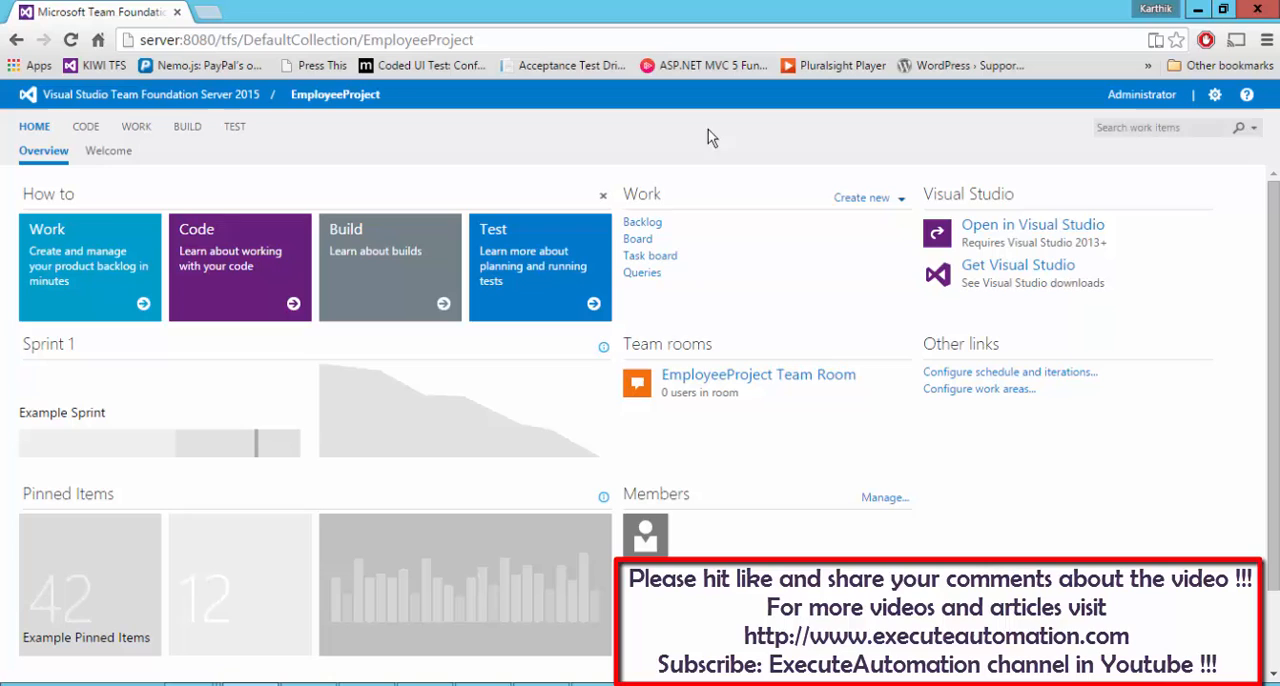
pyautogui.moveTo(826, 538)
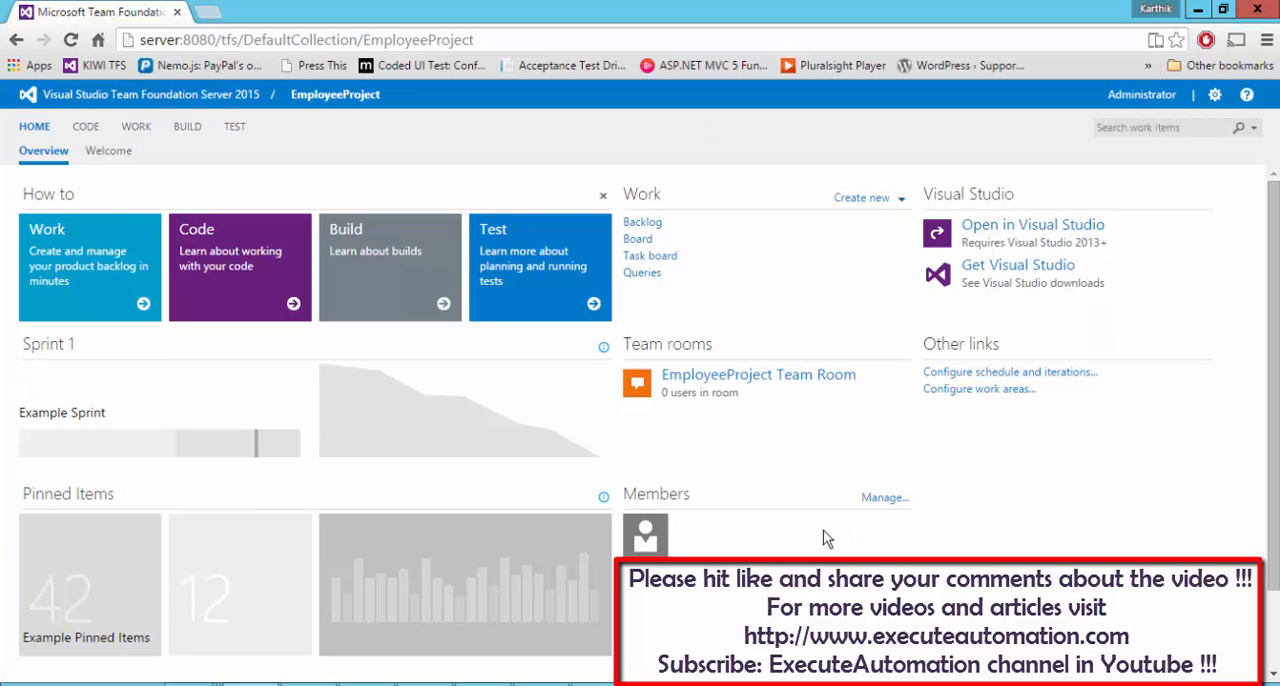
pyautogui.moveTo(826, 538)
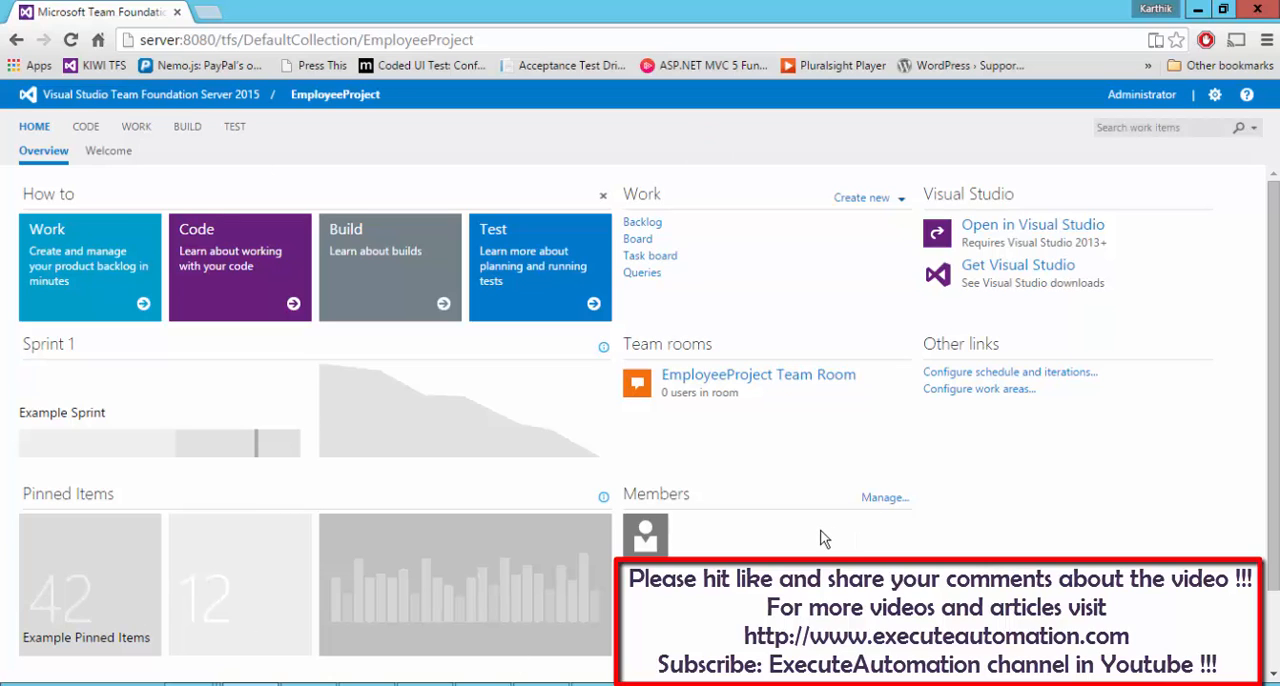